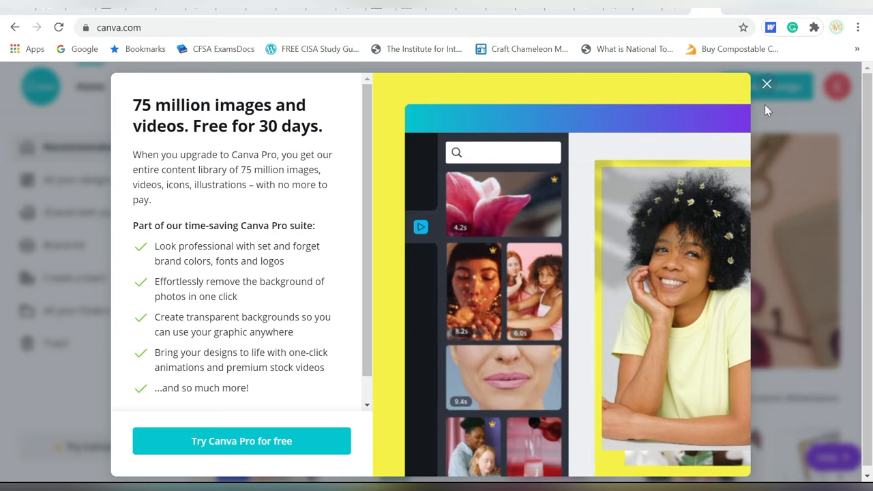
Dismiss the Canva Pro trial offer and show the Templates category dropdown
left_click(766, 84)
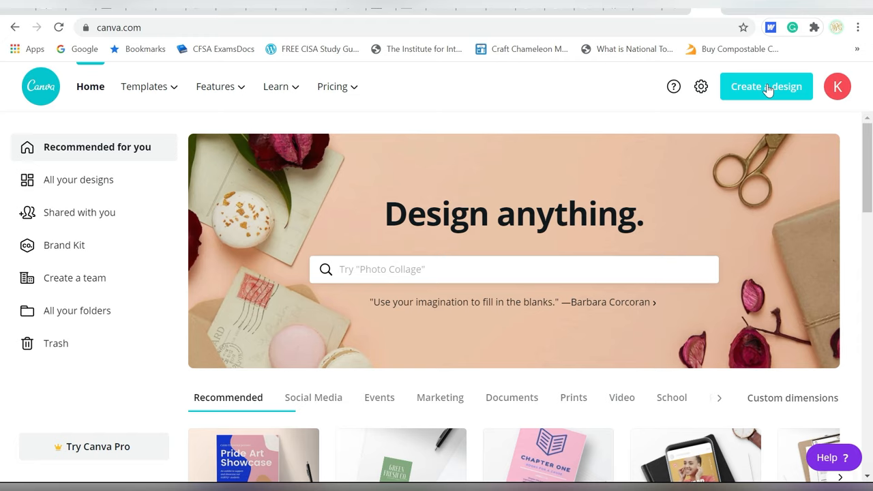
mouse_move(421, 92)
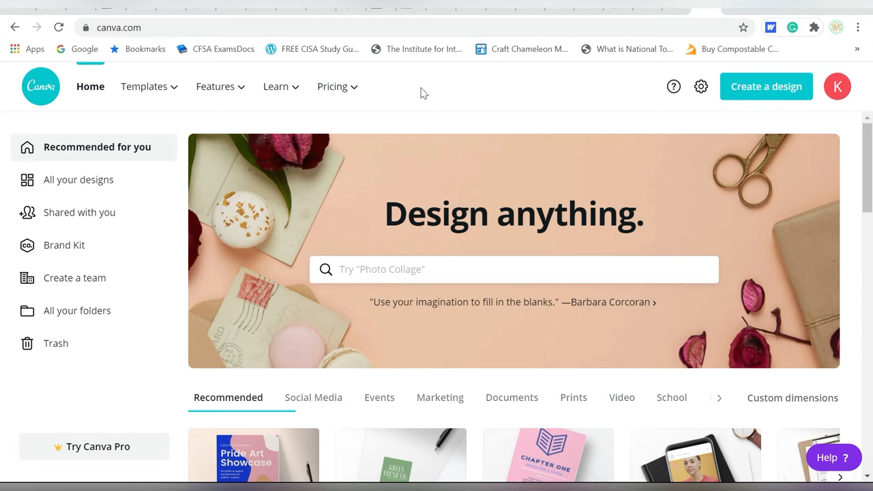
mouse_move(411, 81)
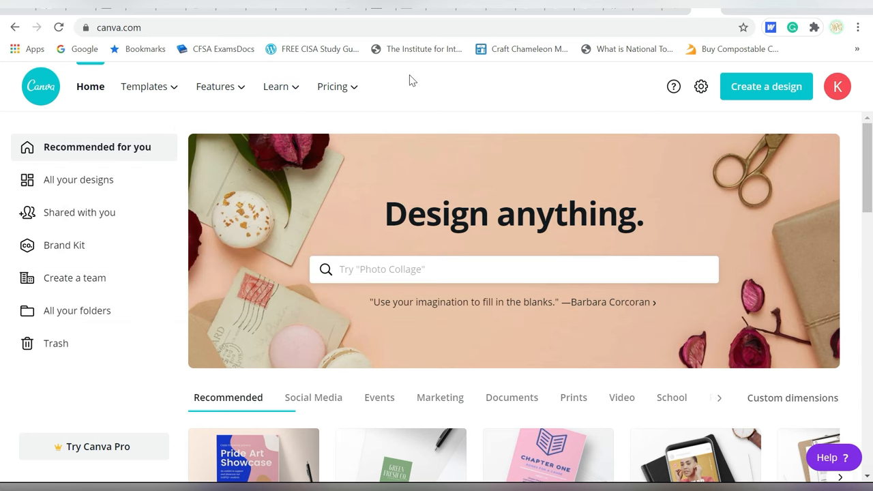
left_click(144, 86)
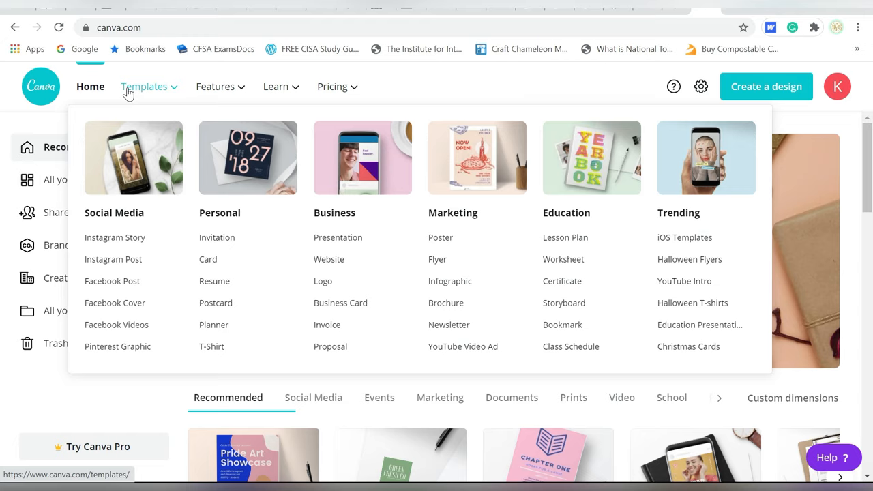
Create a blank Invitation (Square) design from the Personal invitation templates
left_click(217, 237)
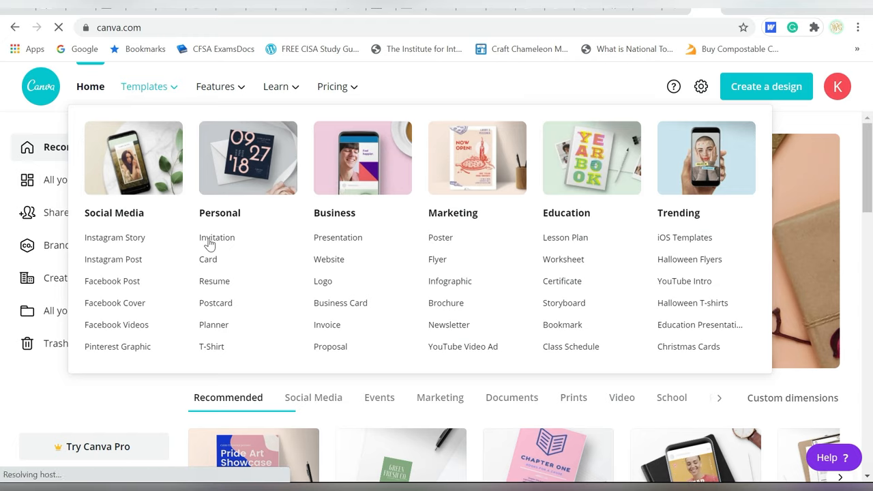
left_click(217, 237)
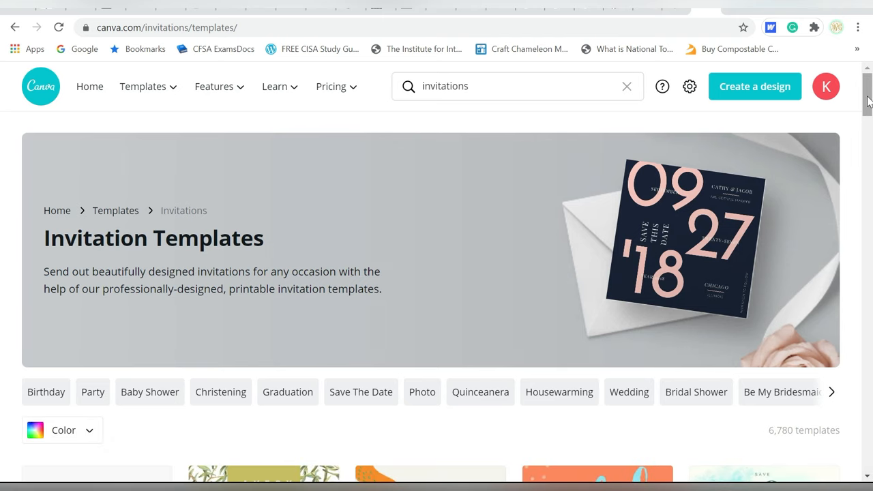
scroll("down", 3)
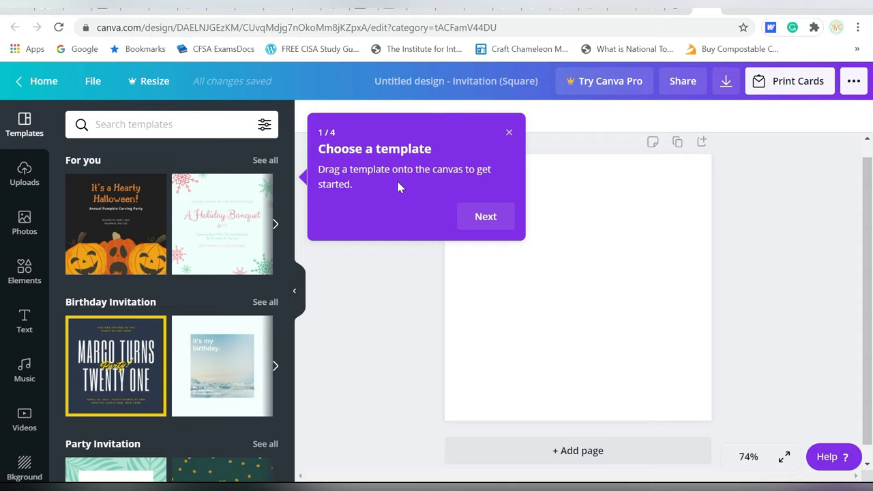
mouse_move(508, 133)
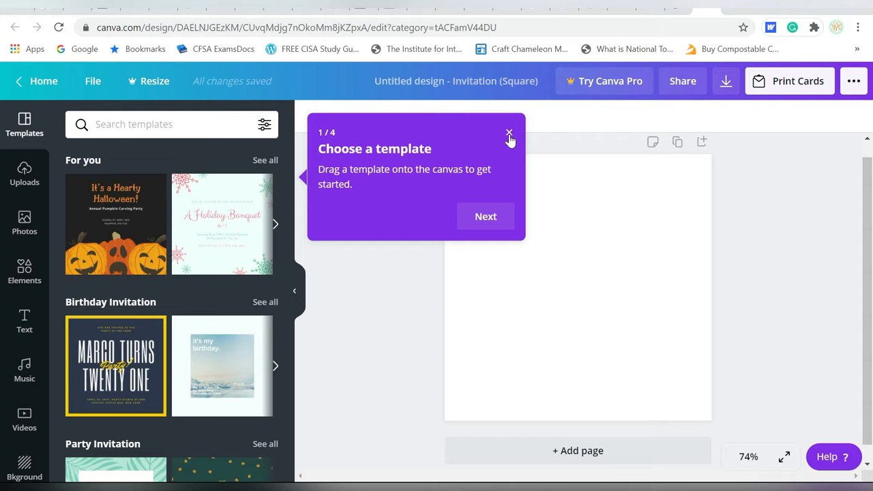
Close the tour tip and add a heading reading 'Beautiful Script Fonts'
left_click(508, 132)
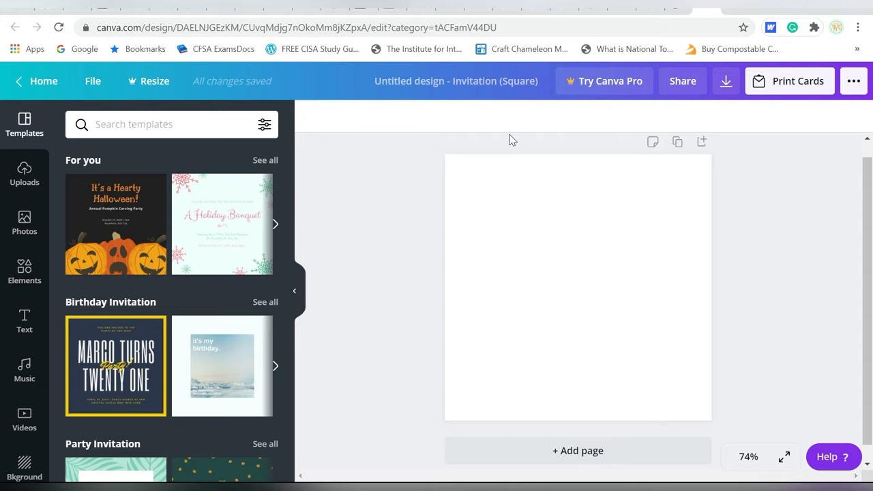
mouse_move(227, 186)
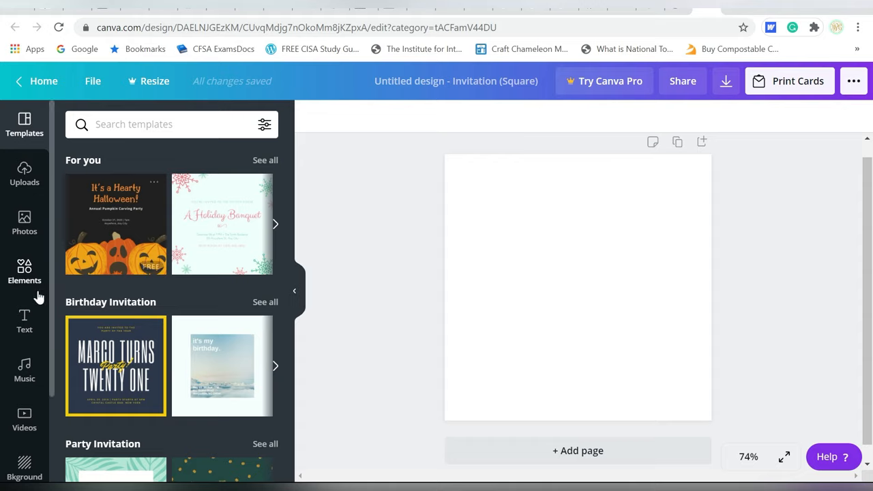
left_click(24, 320)
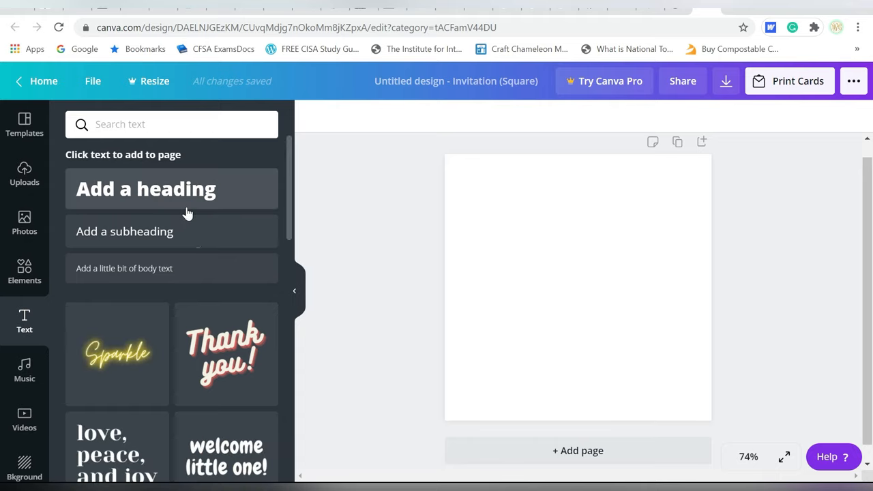
mouse_move(266, 271)
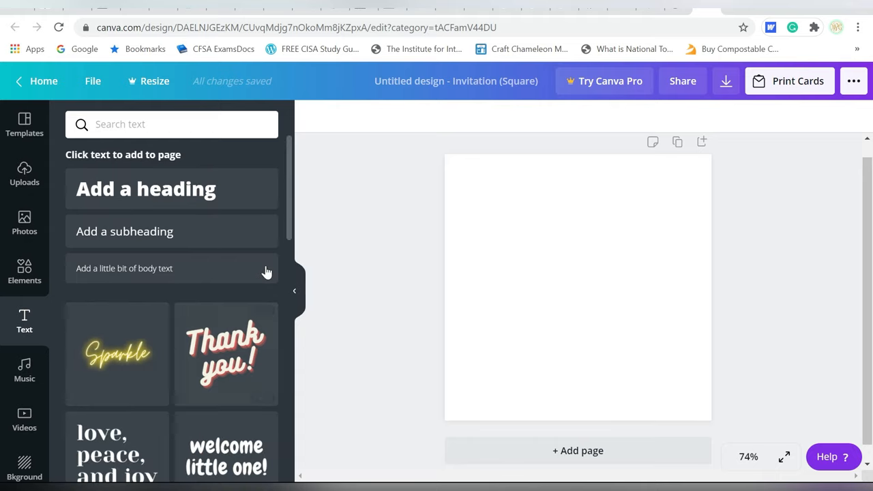
mouse_move(508, 242)
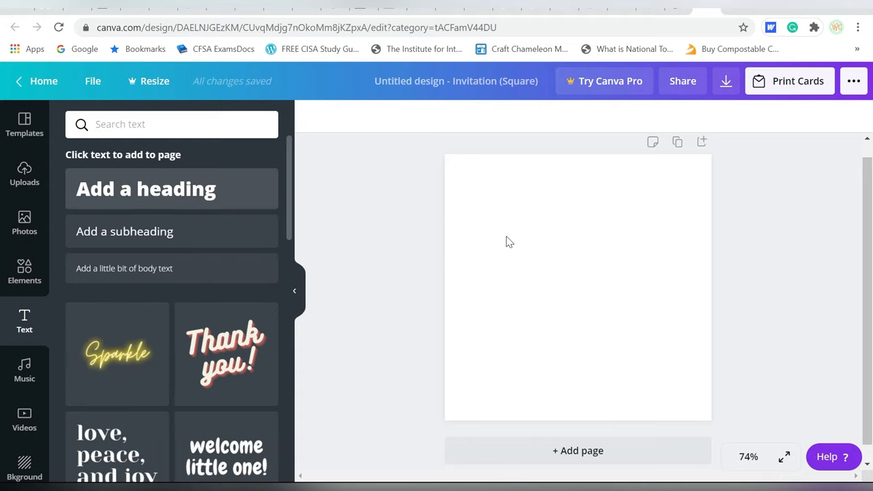
left_click(145, 189)
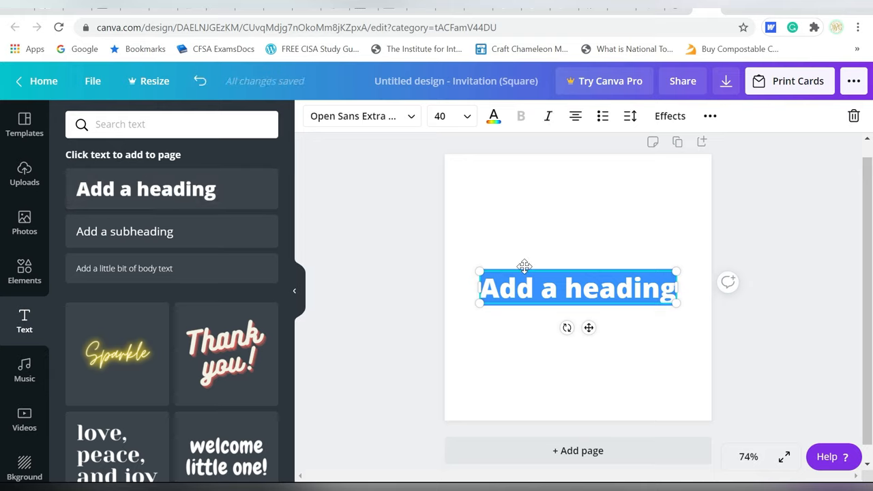
type("Fonts")
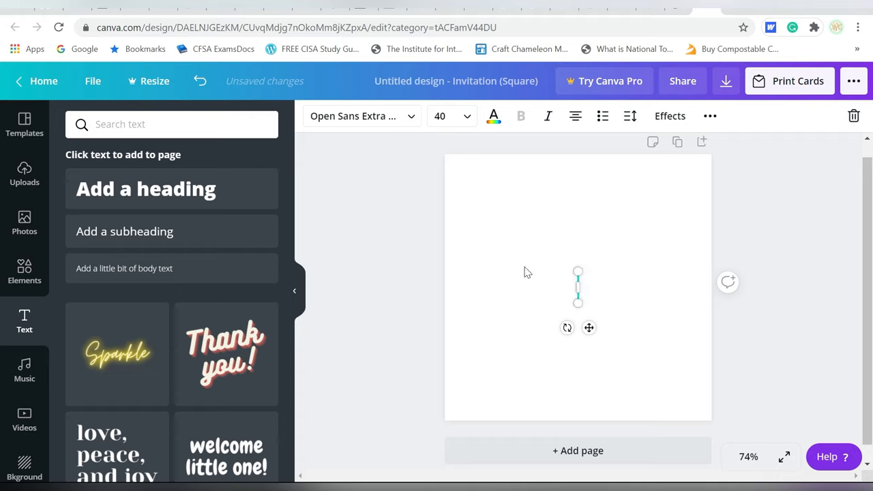
type("Beautiful Script Fonts")
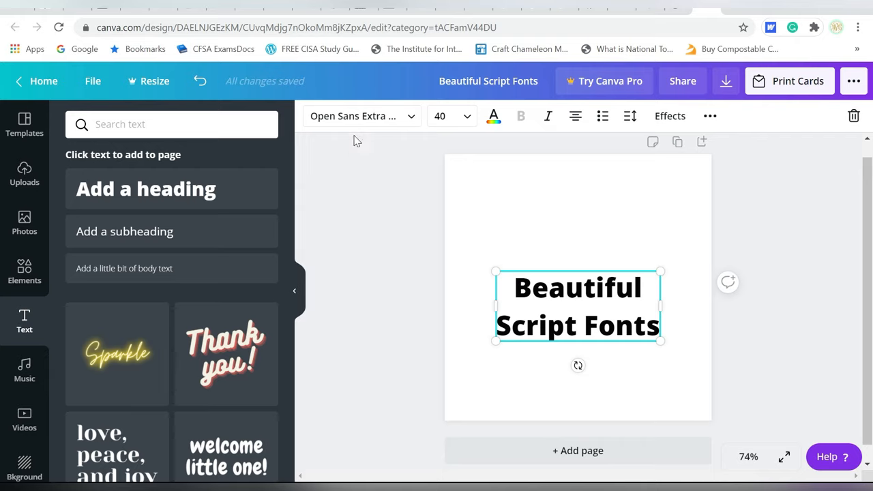
Browse the heading's font list for a script font, dismissing the Pro offer
left_click(361, 116)
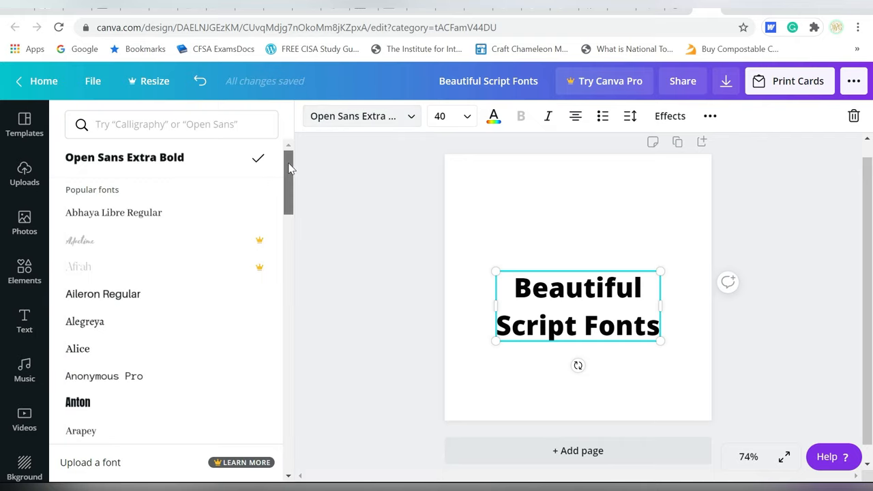
scroll("down", 3)
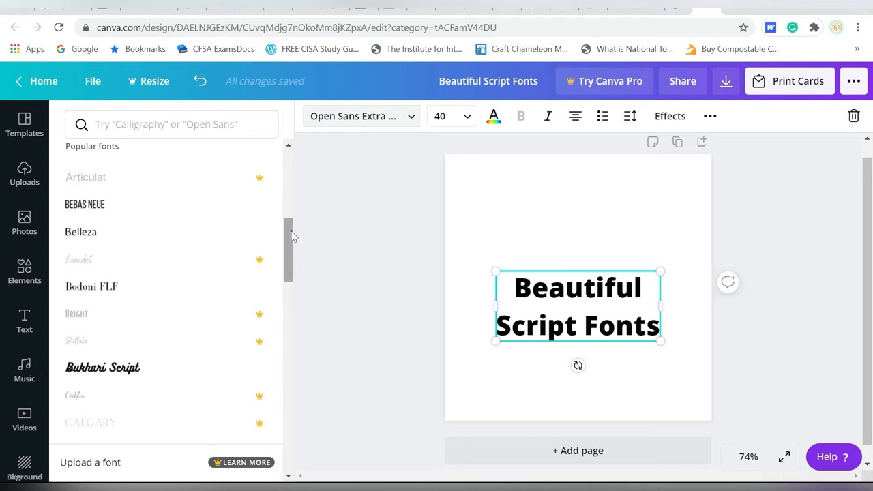
scroll("down", 3)
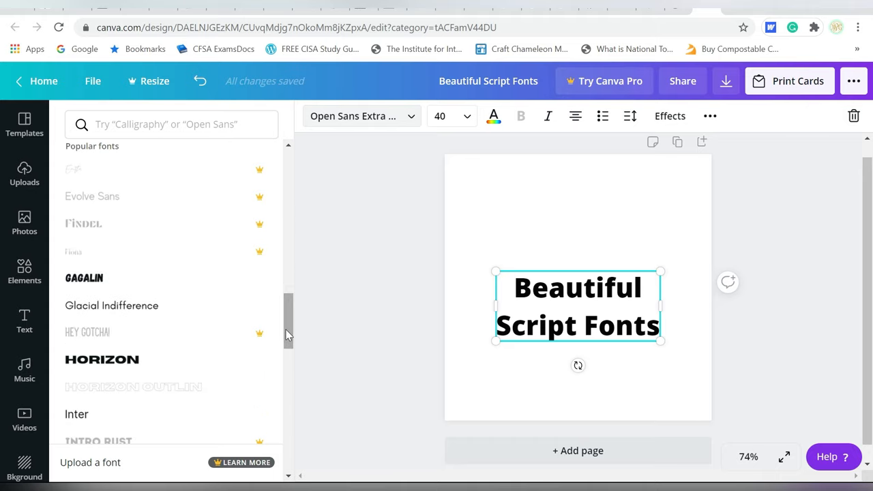
scroll("down", 3)
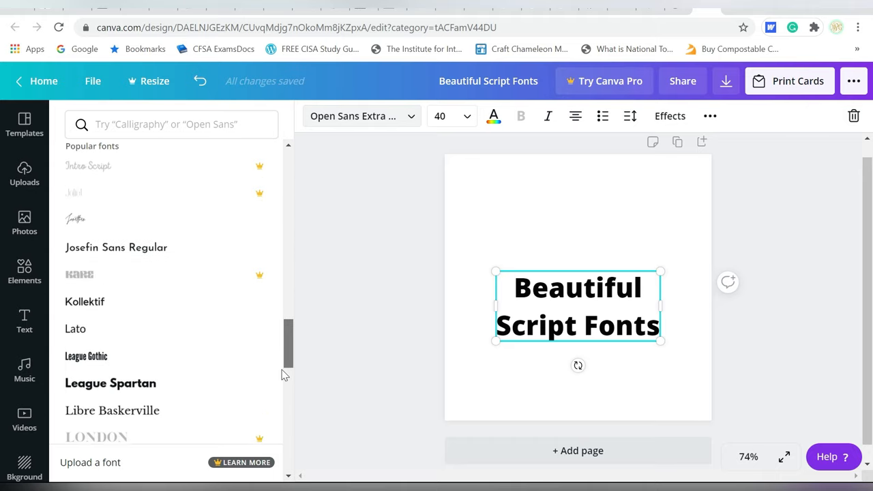
scroll("down", 3)
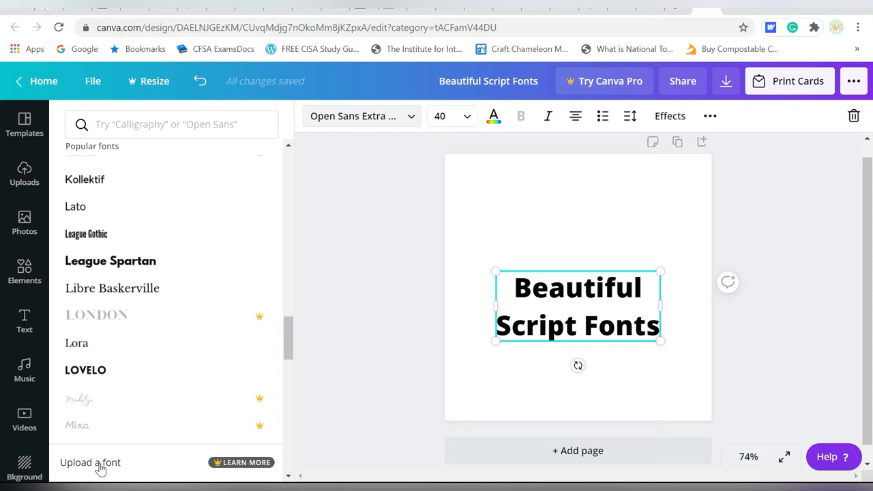
mouse_move(174, 444)
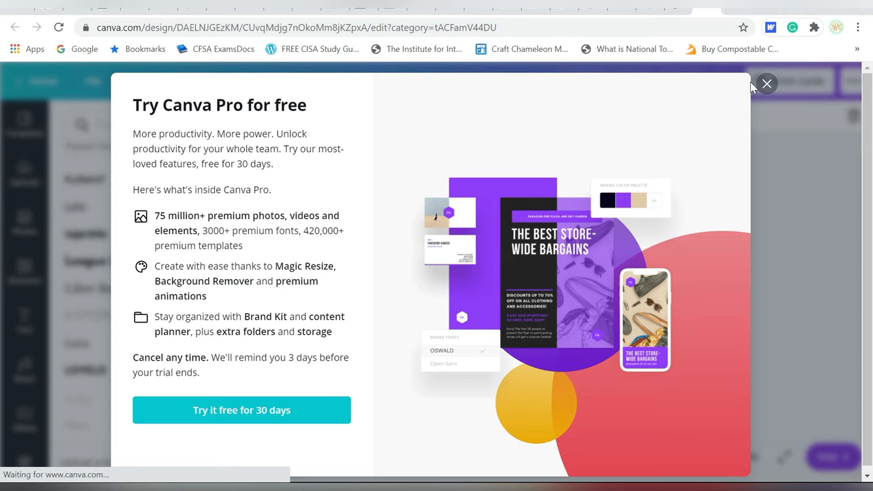
left_click(766, 83)
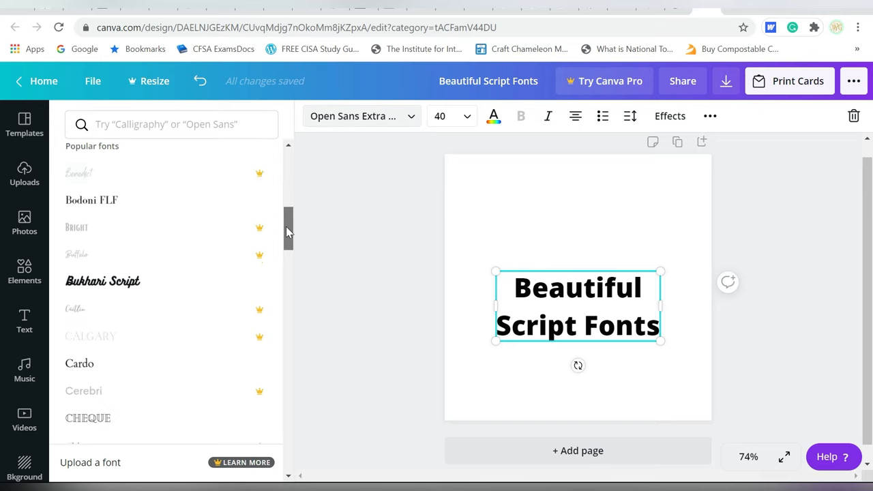
scroll("down", 3)
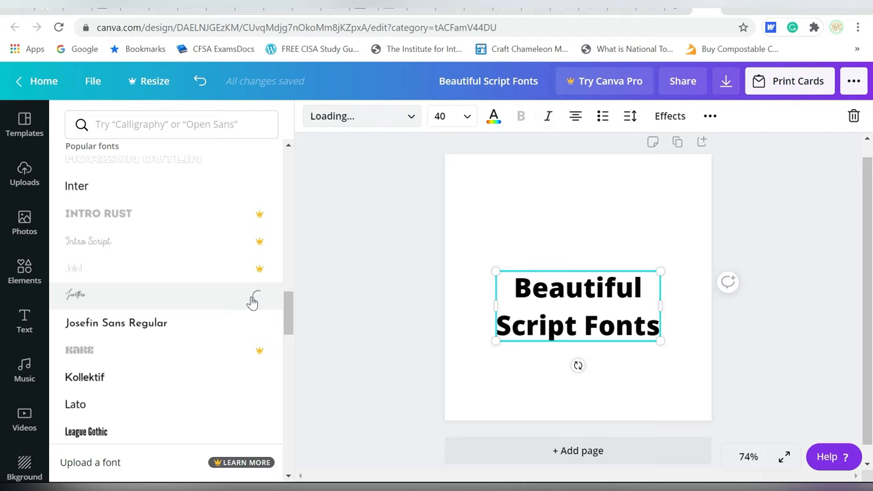
Apply the Jonathan script font and enlarge the heading to fill the page width
left_click(75, 295)
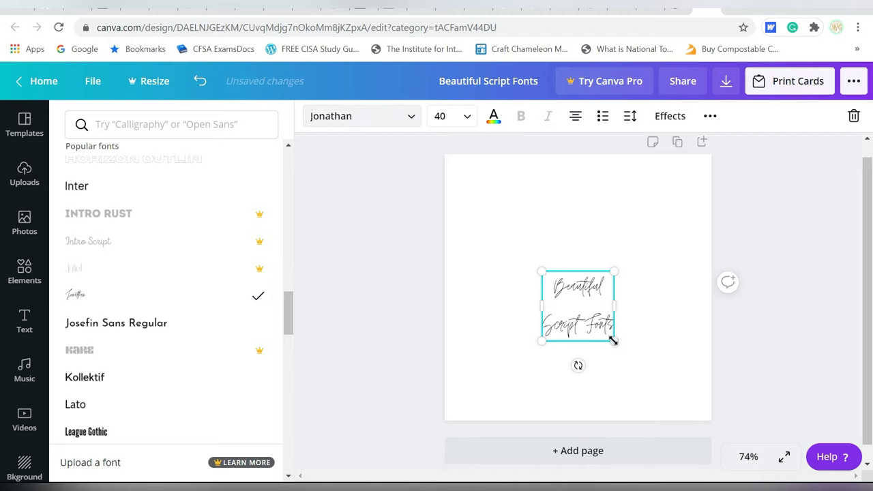
left_click_drag(615, 341, 688, 414)
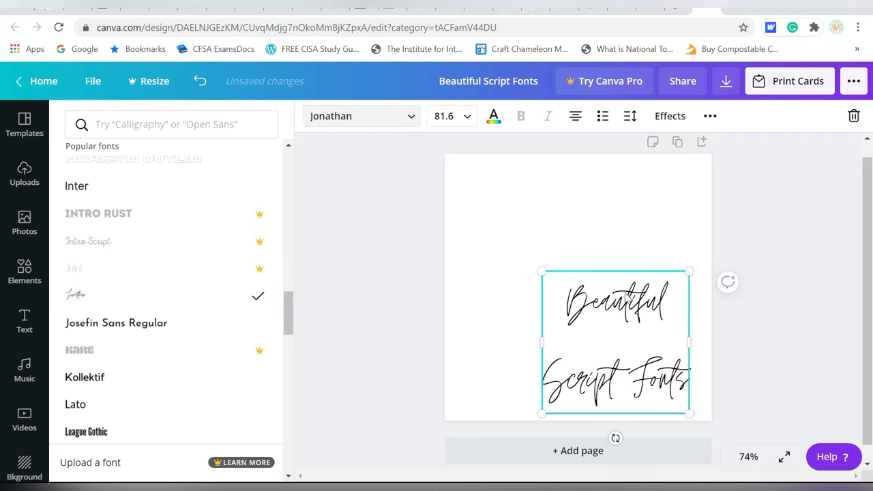
left_click_drag(615, 343, 525, 232)
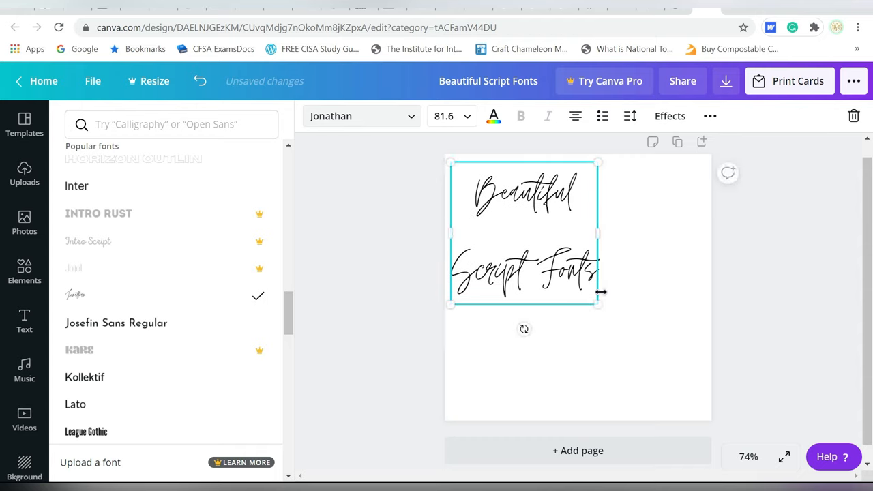
left_click_drag(598, 303, 680, 395)
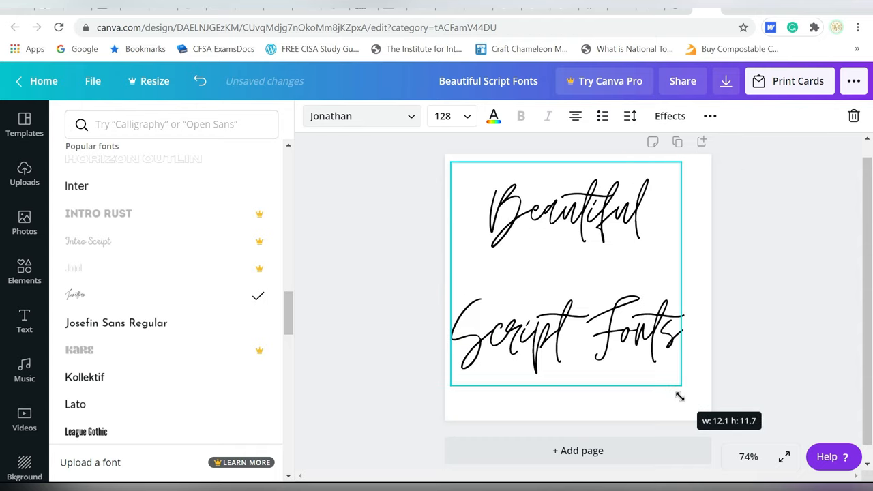
left_click_drag(680, 388, 705, 409)
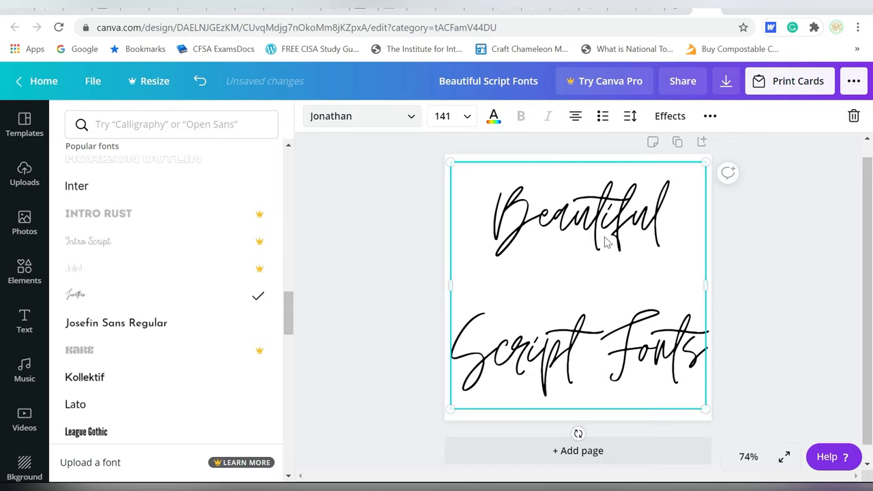
mouse_move(599, 226)
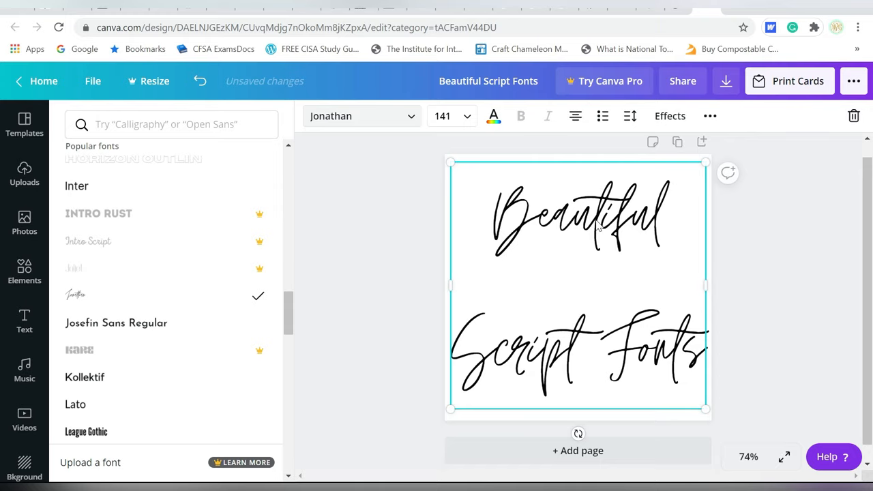
left_click(24, 322)
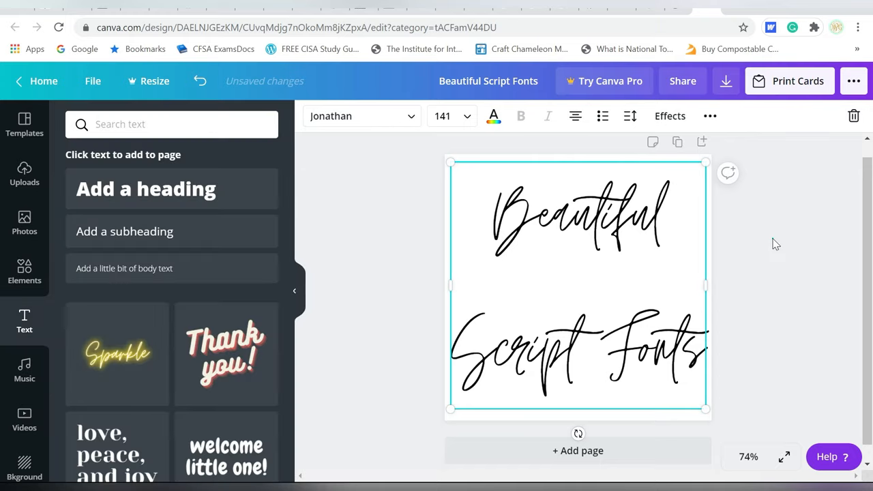
left_click(397, 304)
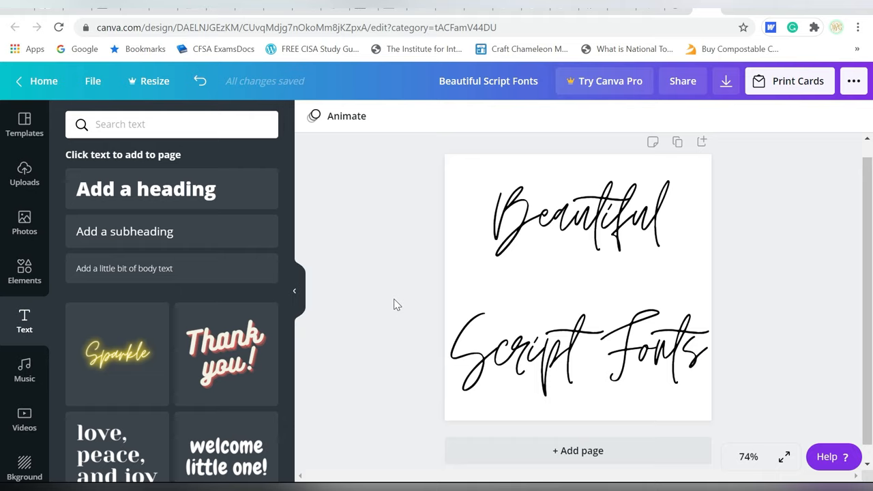
Try the Nickainley, Moontime and Virtual fonts on the Beautiful Script Fonts text
left_click(552, 205)
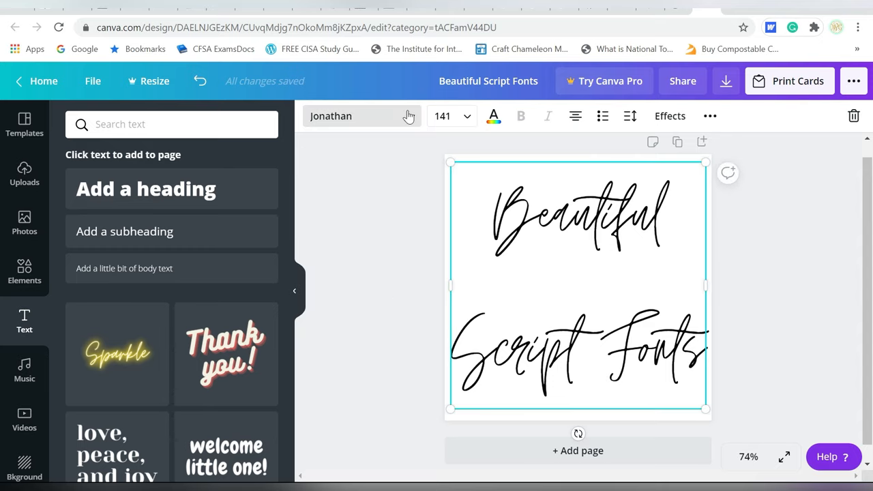
left_click(362, 115)
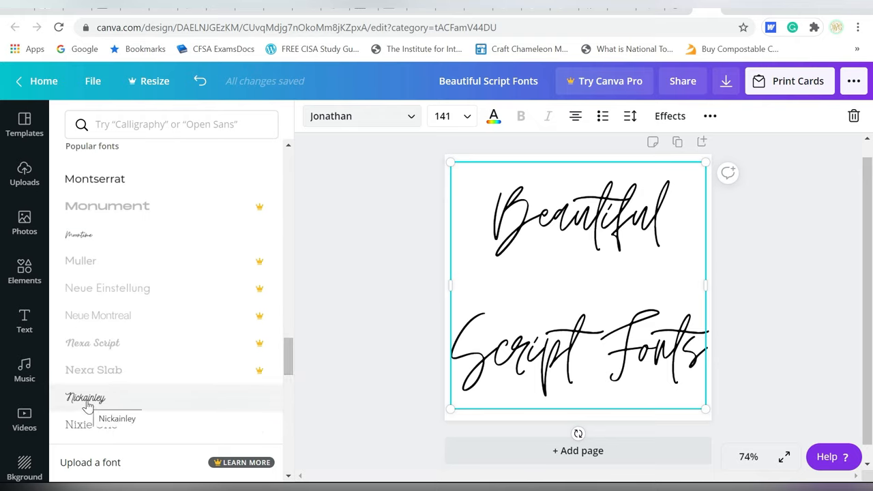
left_click(85, 397)
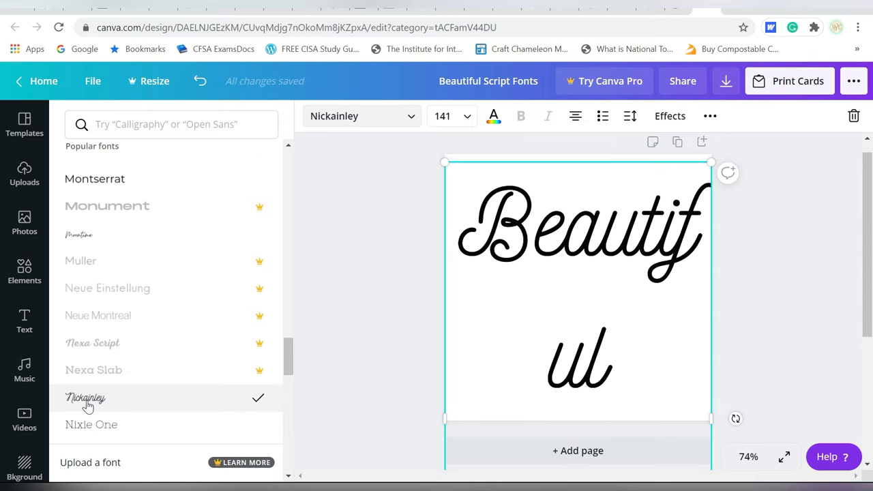
mouse_move(285, 326)
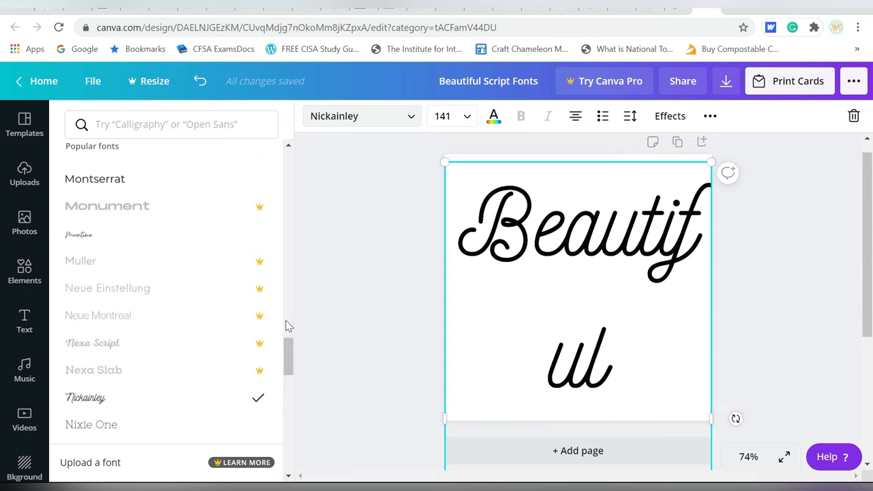
left_click(79, 234)
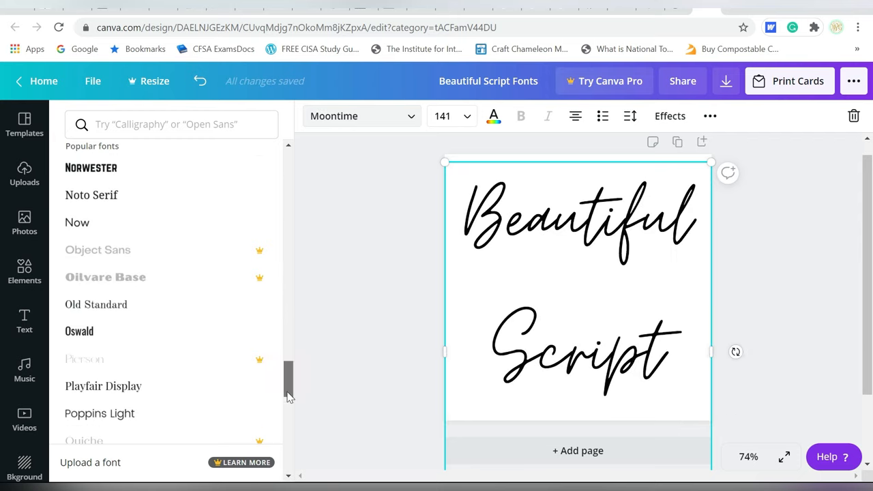
scroll("down", 3)
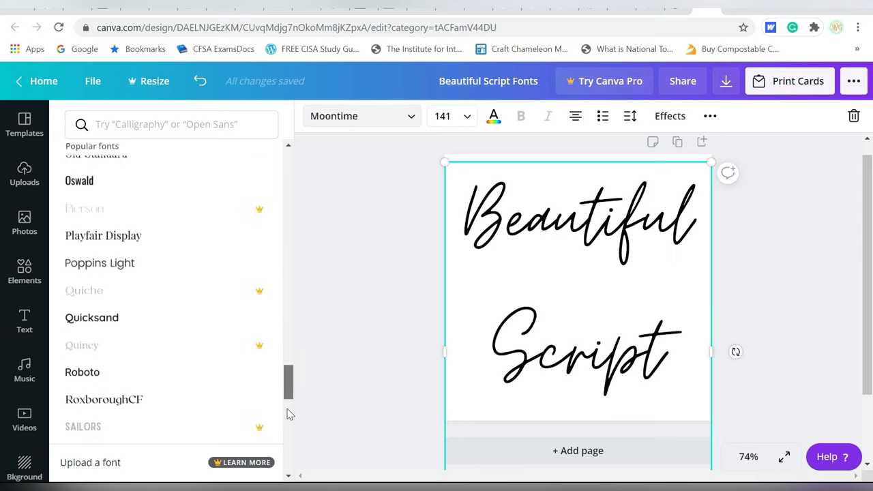
scroll("down", 3)
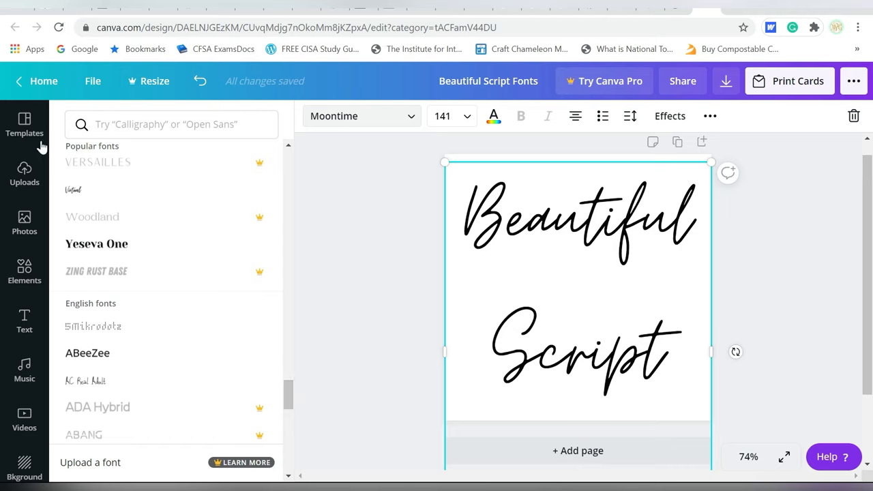
left_click(73, 189)
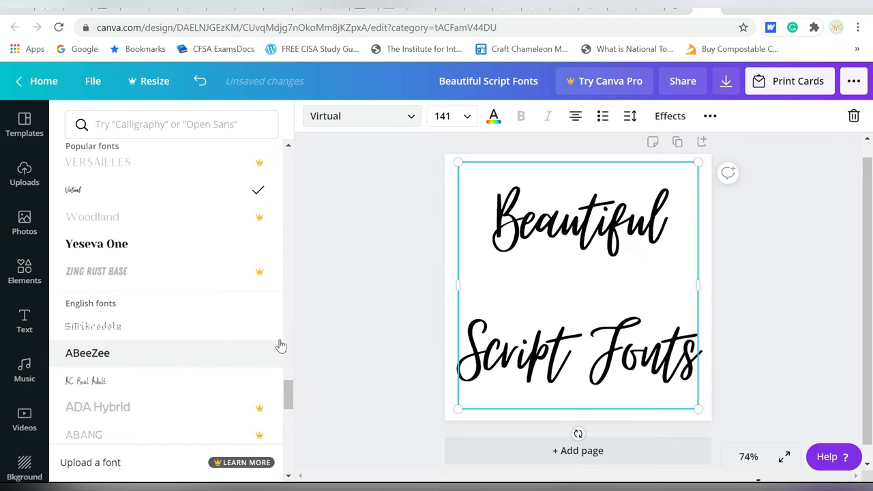
Search handwriting fonts and apply Brittany to the text
scroll("down", 3)
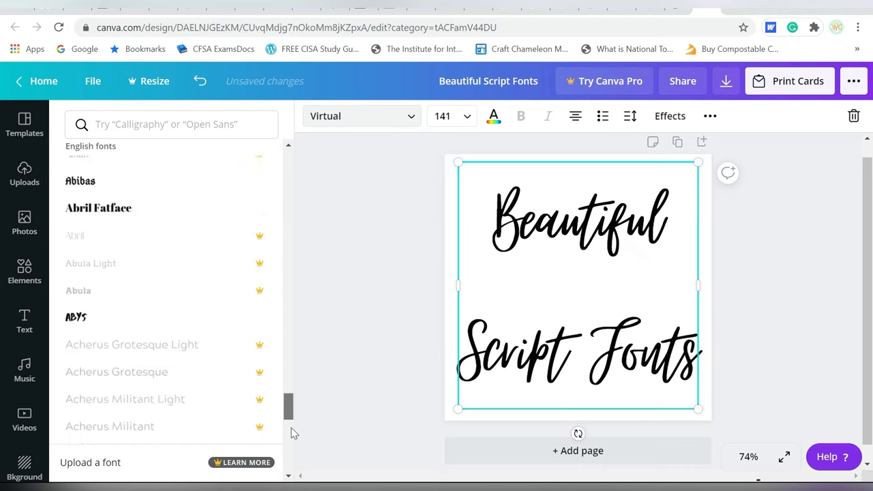
left_click_drag(290, 409, 290, 396)
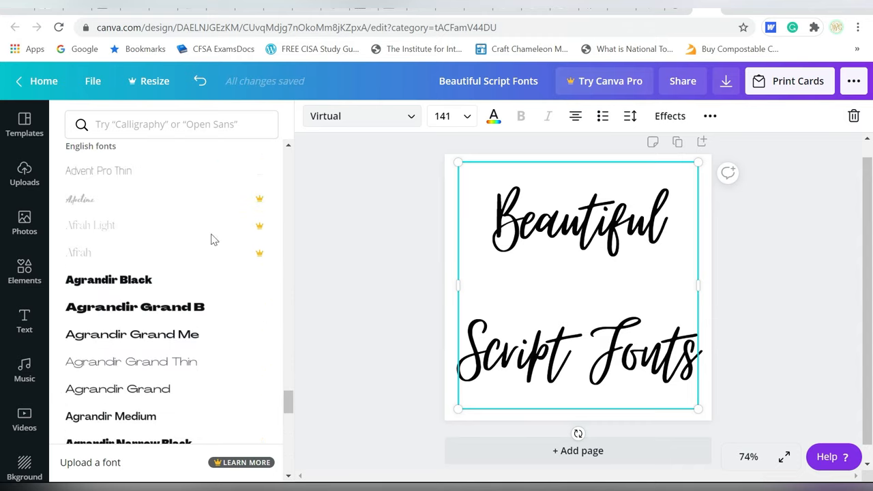
left_click(170, 124)
type("Handwriting")
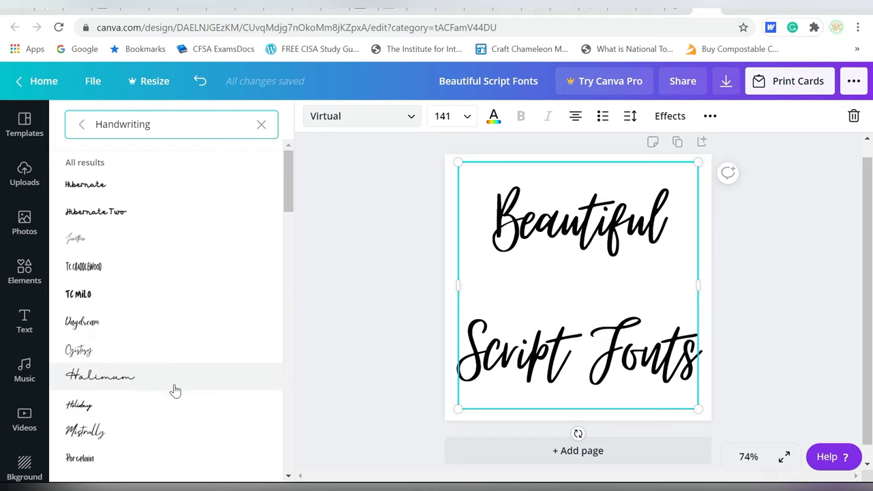
scroll("down", 3)
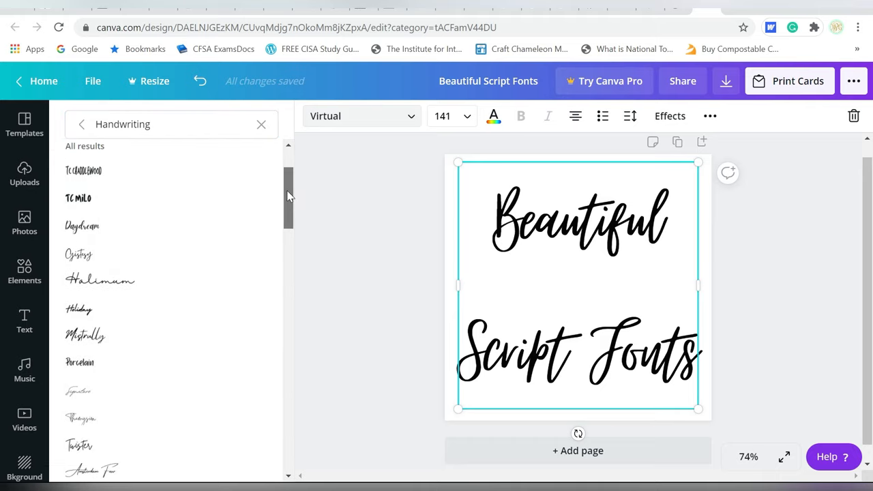
scroll("down", 3)
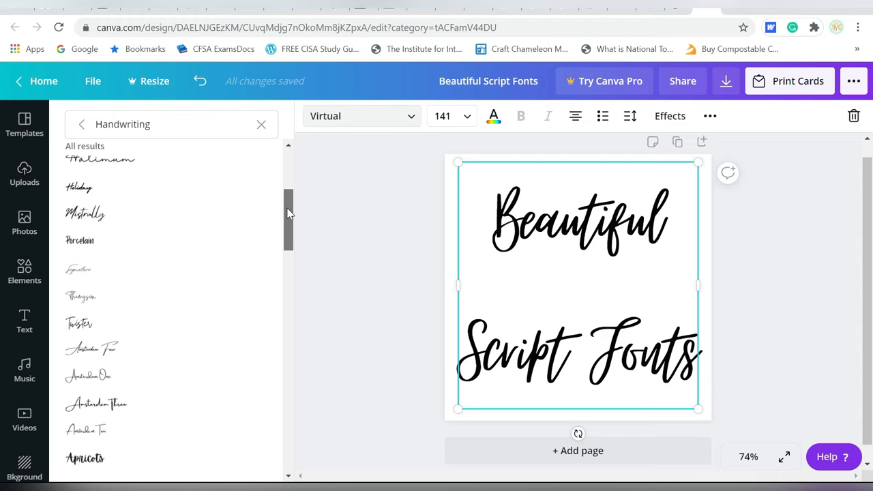
scroll("down", 3)
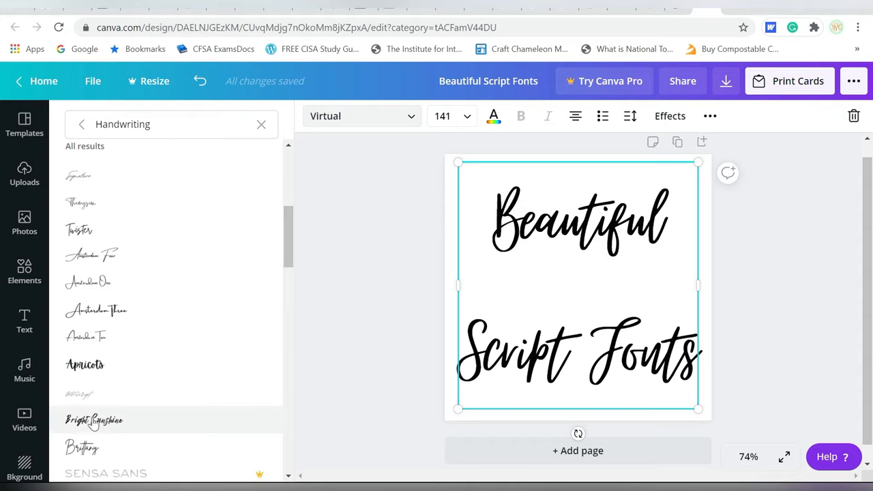
left_click(82, 447)
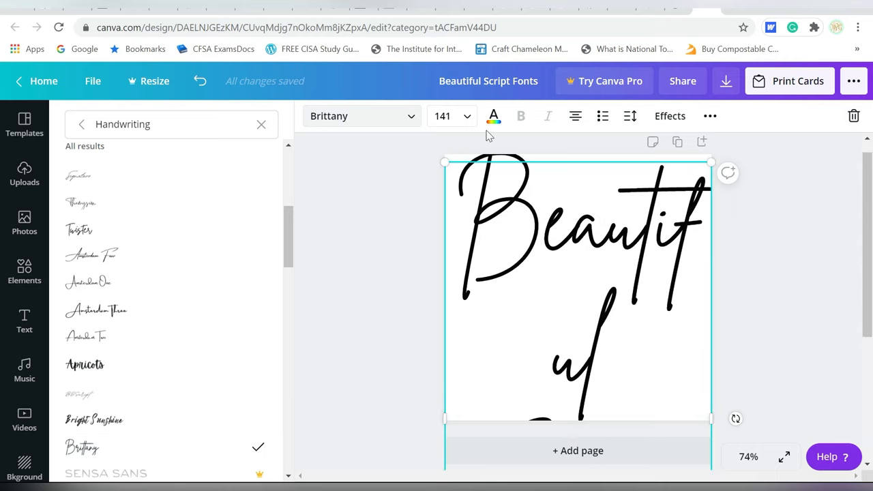
Reduce the script text size to 104 and resize its text box
left_click(442, 116)
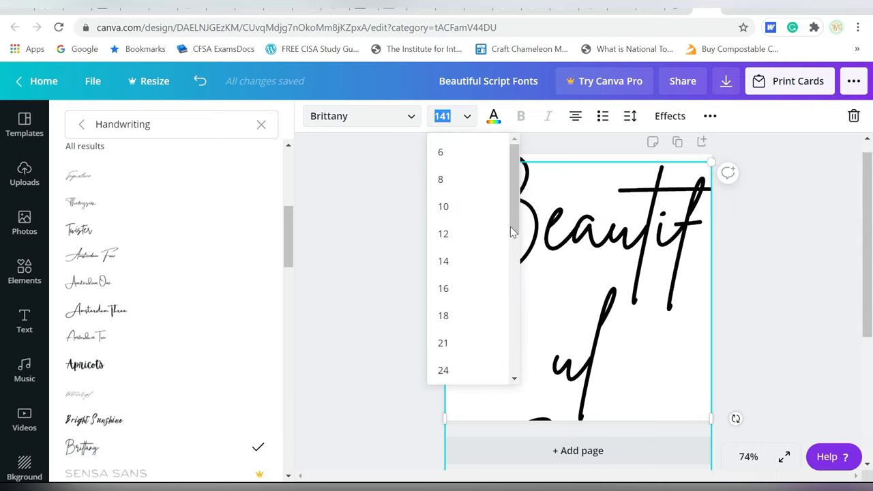
scroll("down", 3)
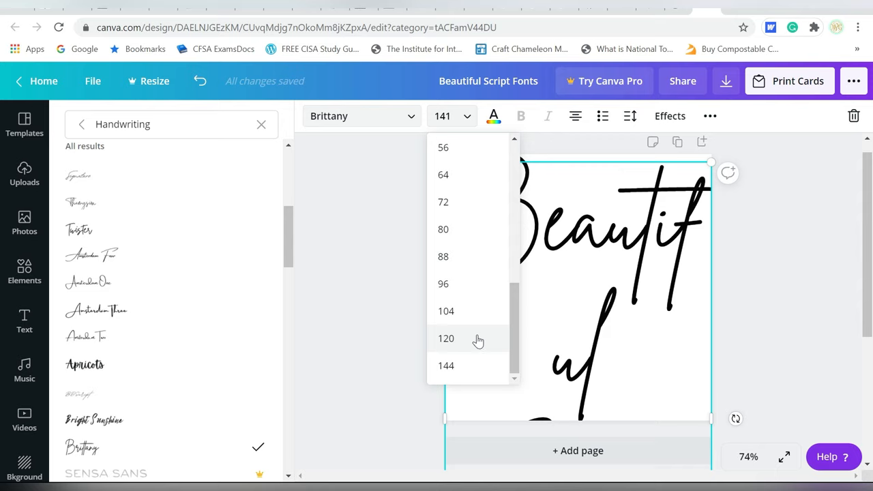
left_click(445, 338)
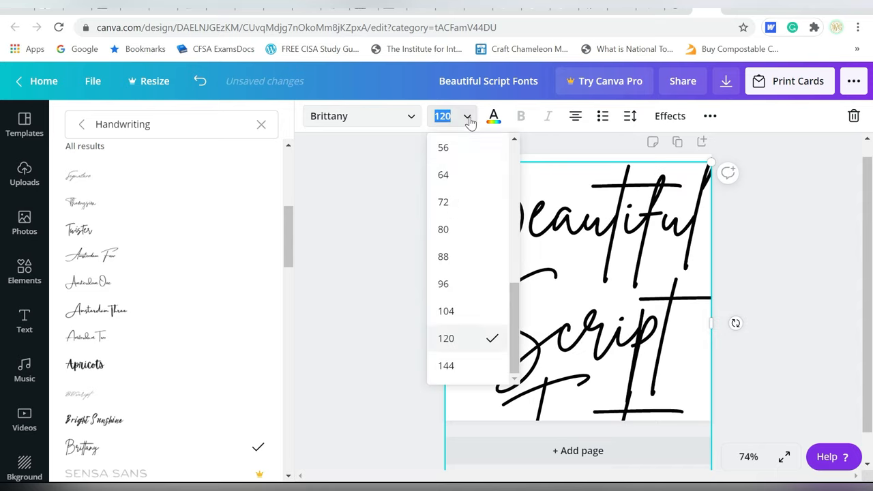
left_click(445, 311)
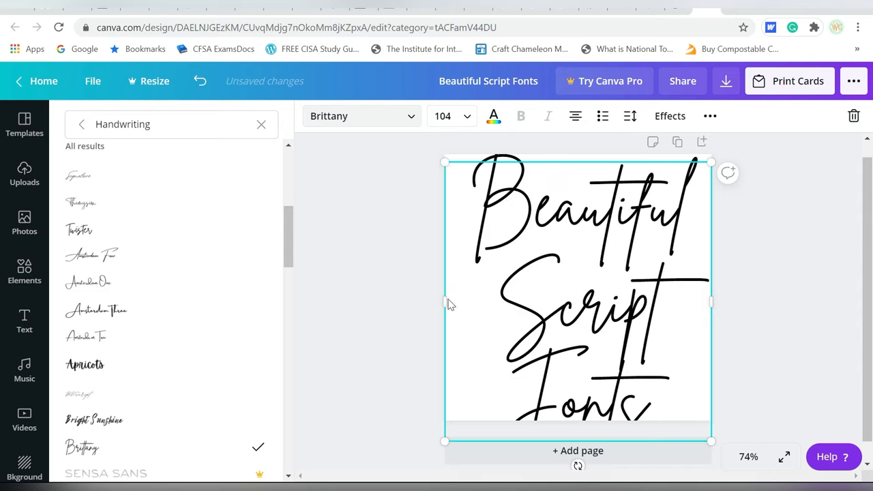
left_click_drag(711, 441, 666, 393)
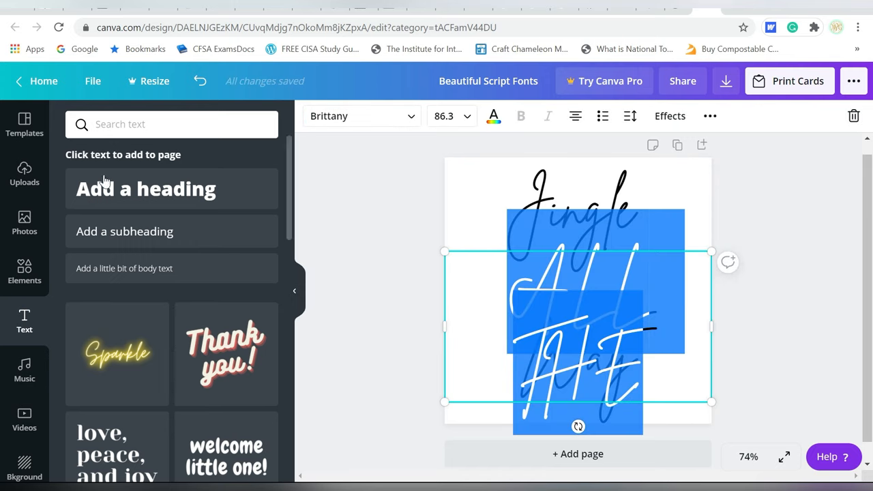
Set ALL THE in Abhaya Libre Regular and enlarge the Jingle All The Way lettering
left_click(362, 115)
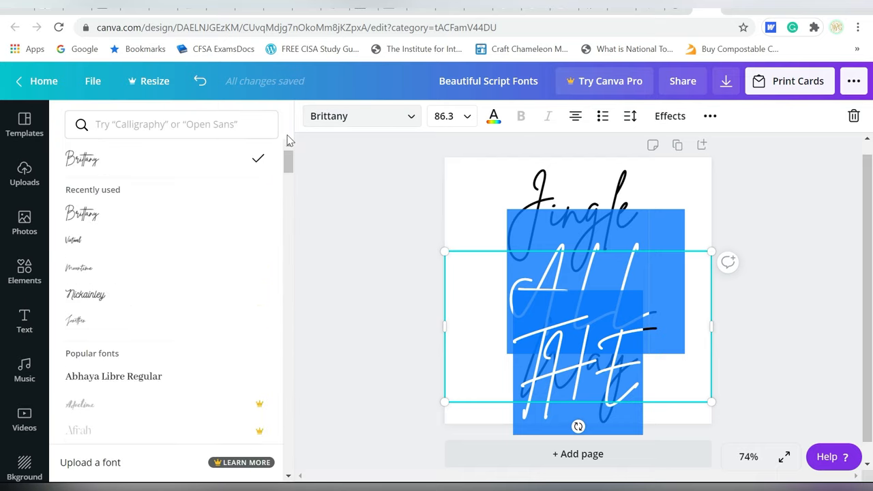
left_click(114, 376)
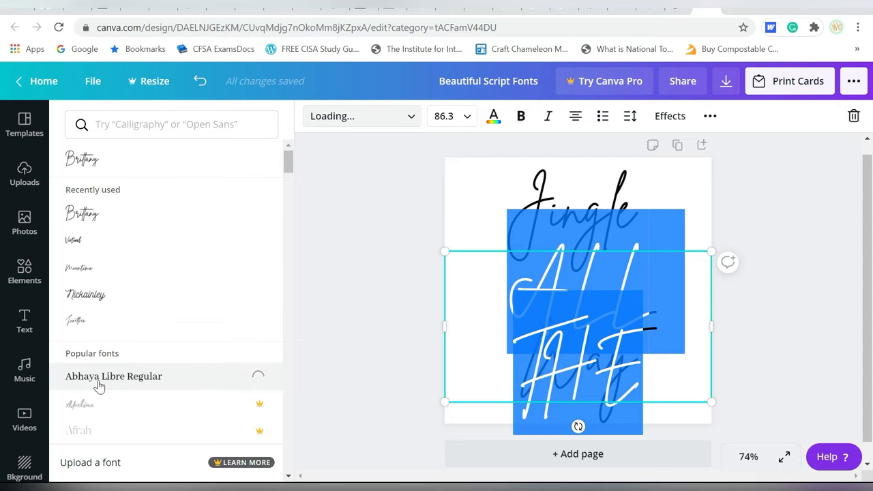
left_click(113, 376)
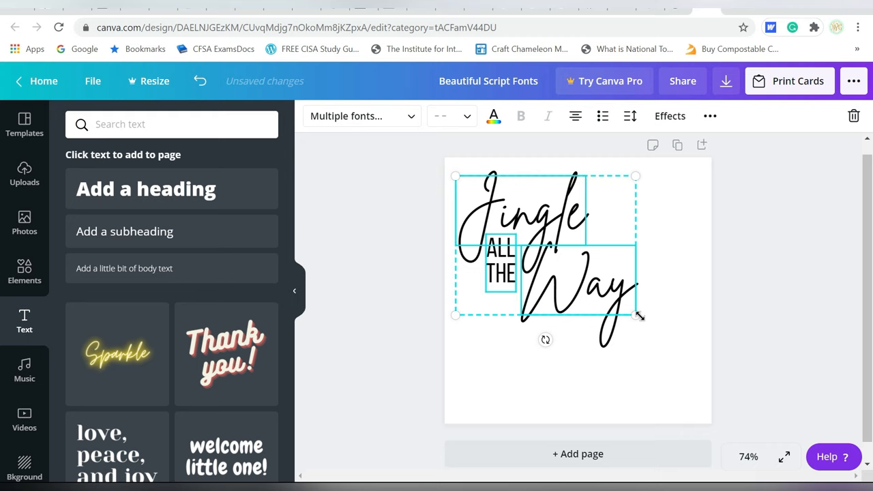
left_click_drag(636, 315, 700, 368)
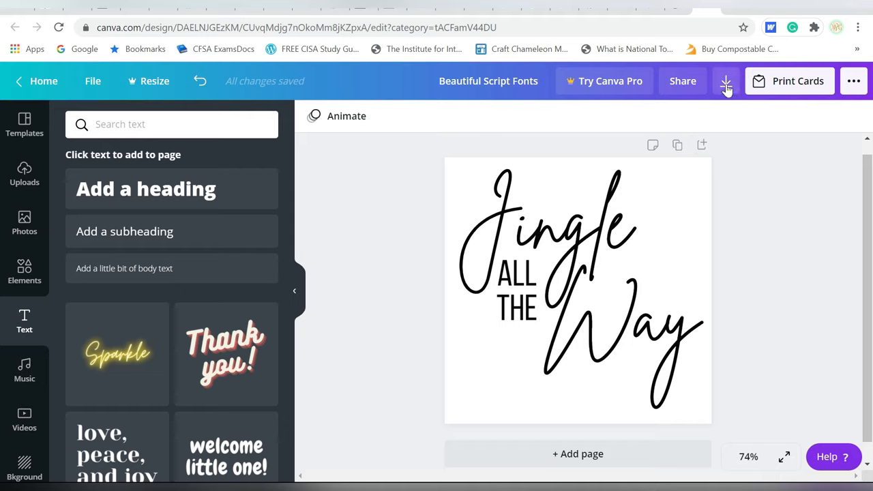
Download the design as a PNG and close the Canva Print promotion
left_click(726, 81)
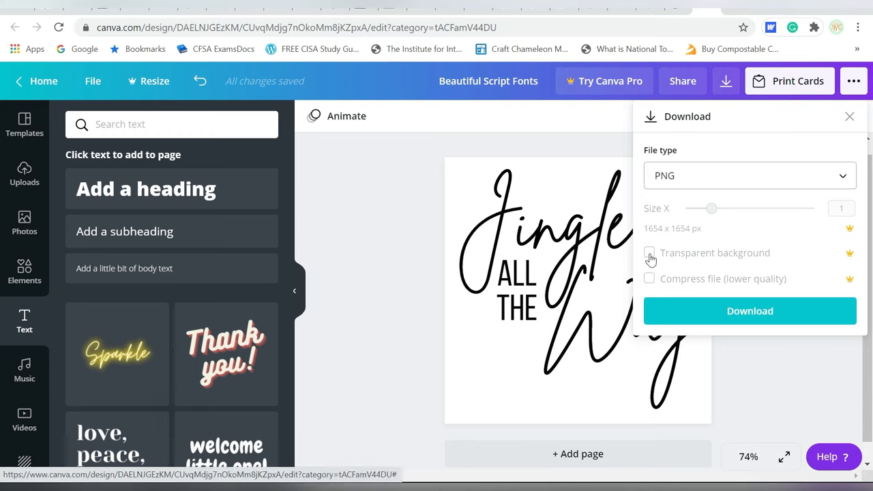
mouse_move(673, 258)
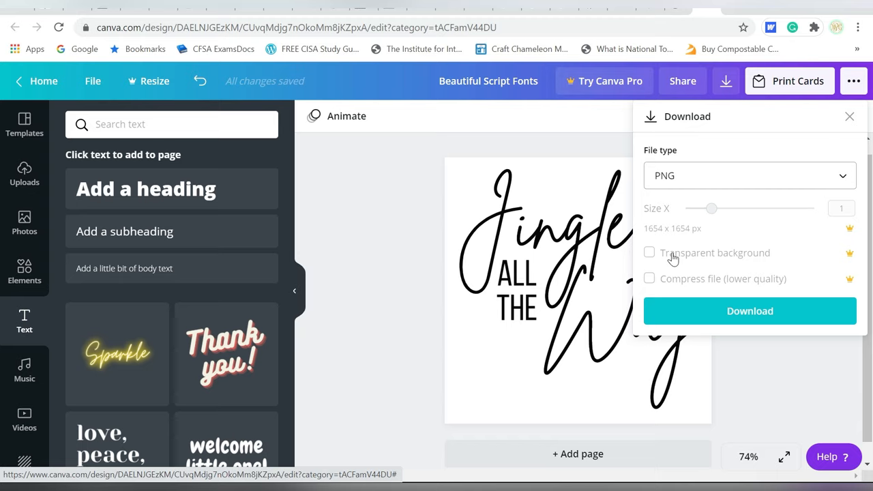
left_click(749, 311)
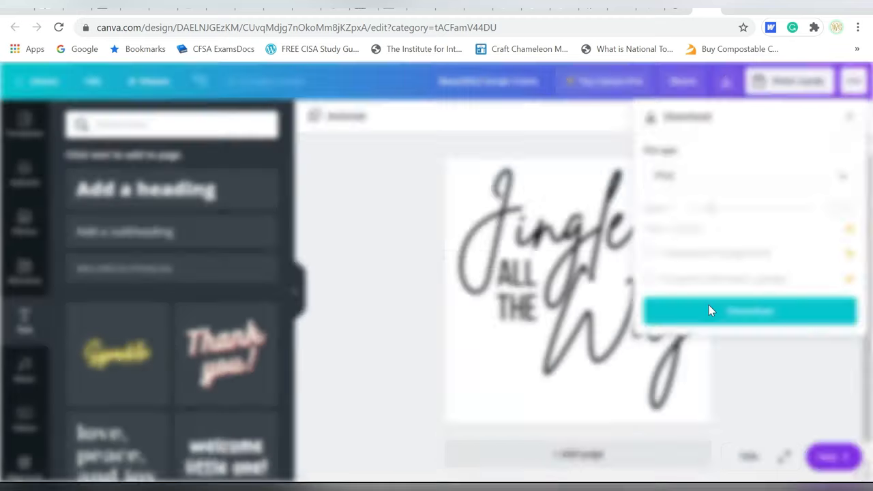
left_click(749, 311)
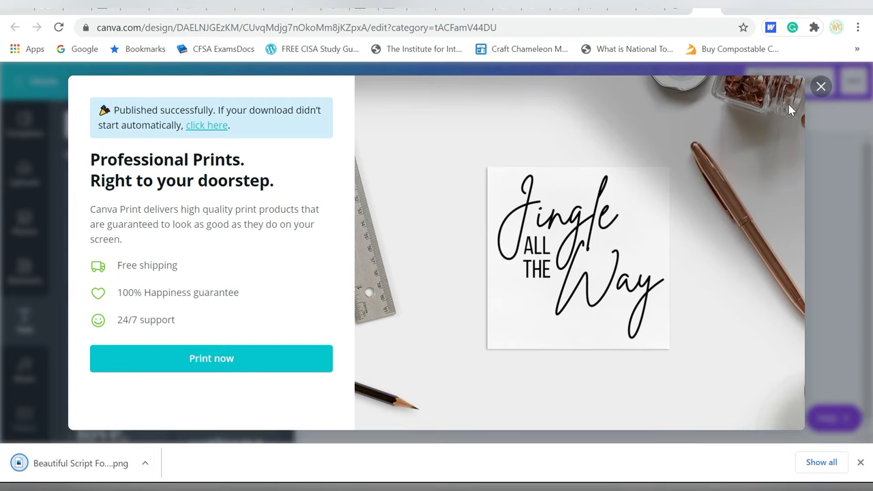
left_click(821, 87)
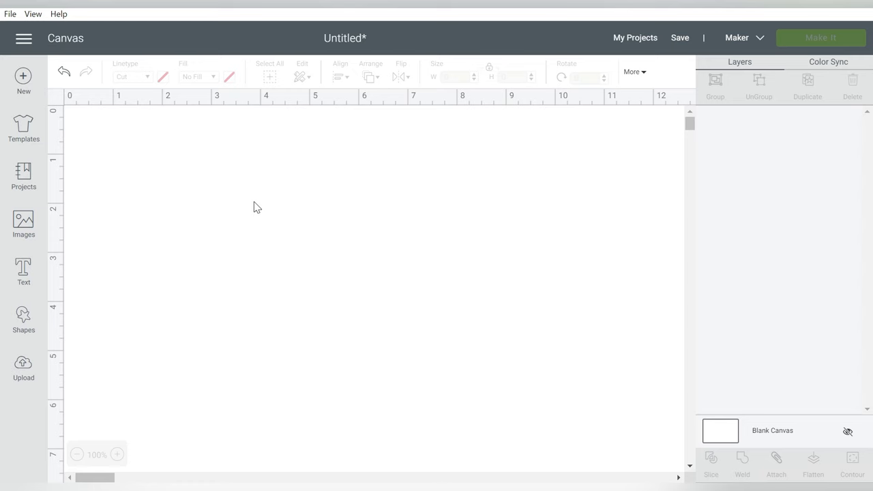
Upload the Beautiful Script Fonts PNG to Cricut Design Space as a Complex image
left_click(23, 369)
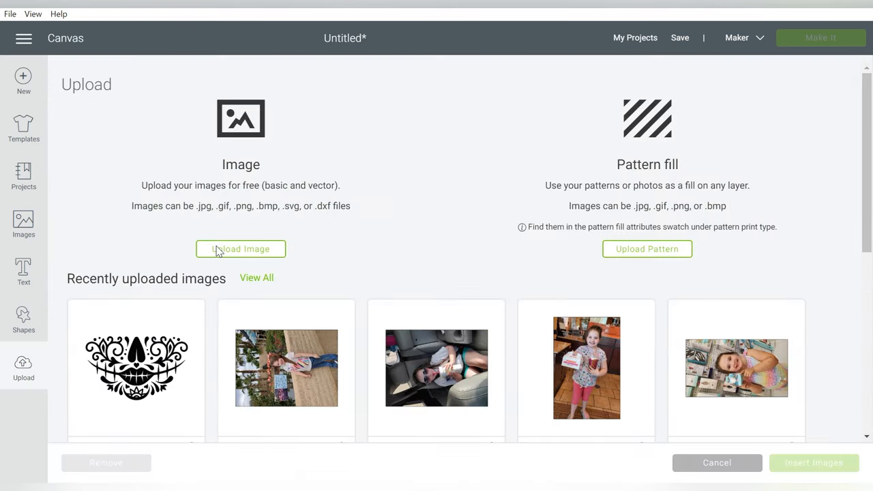
left_click(240, 248)
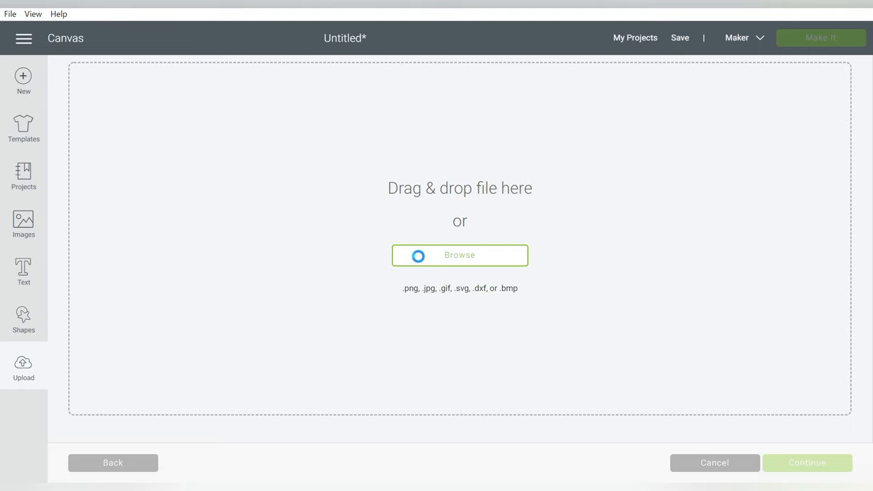
left_click(459, 254)
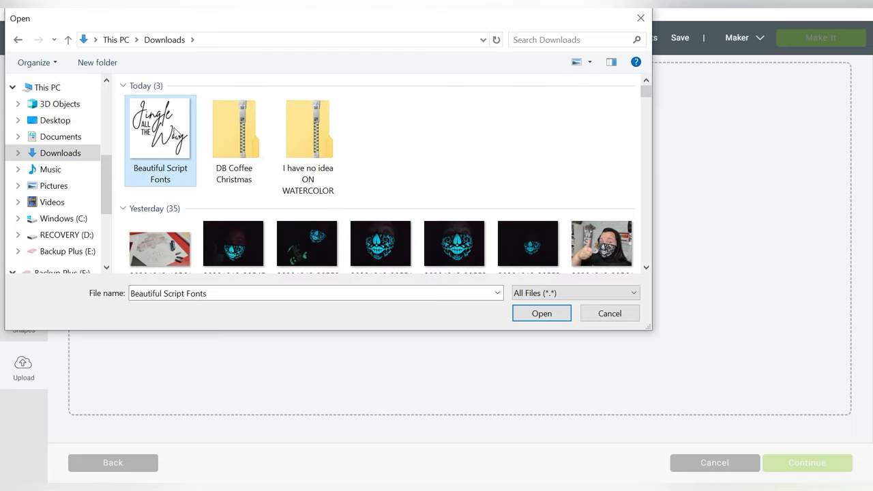
left_click(542, 313)
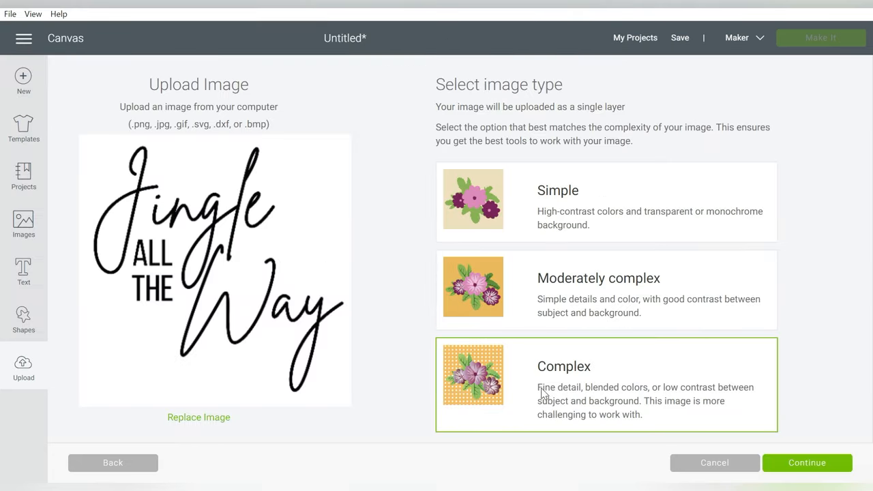
left_click(558, 190)
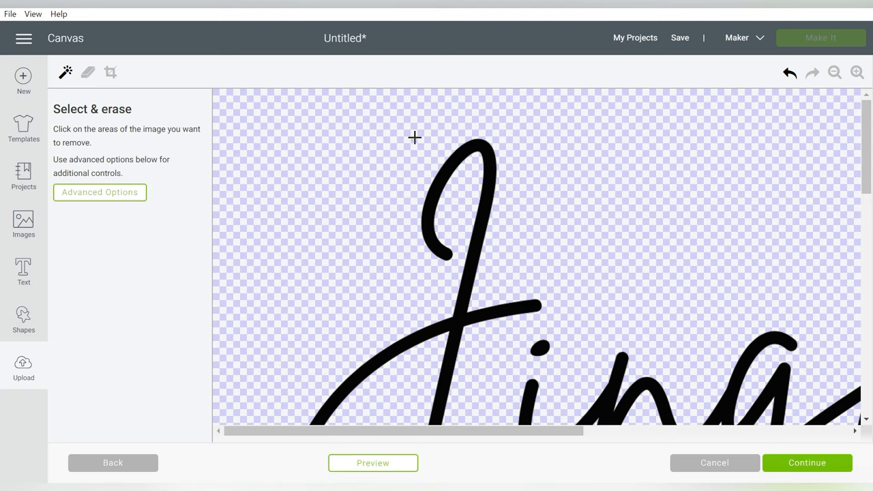
mouse_move(817, 168)
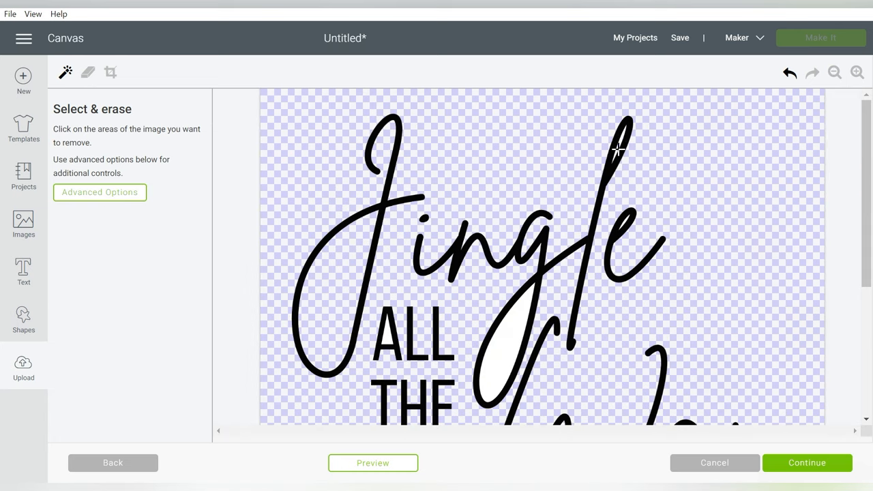
Erase the white inside the lettering, save as a cut image, and insert it onto the canvas
left_click(498, 334)
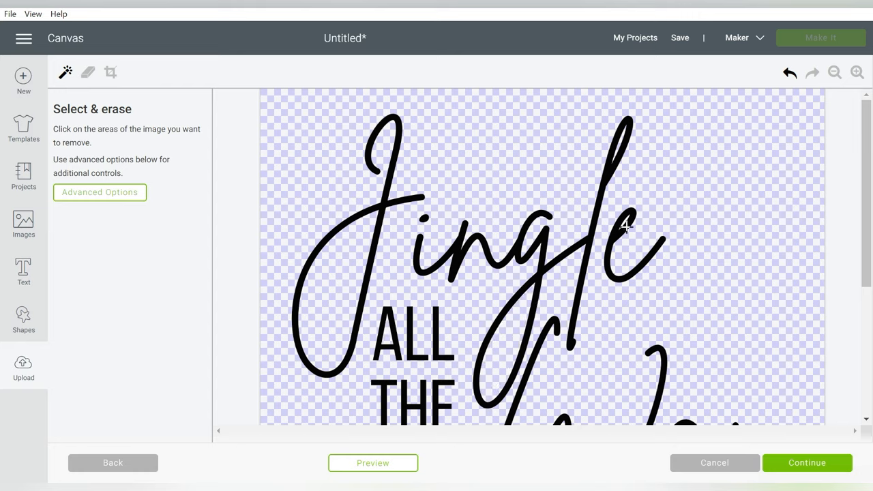
mouse_move(859, 160)
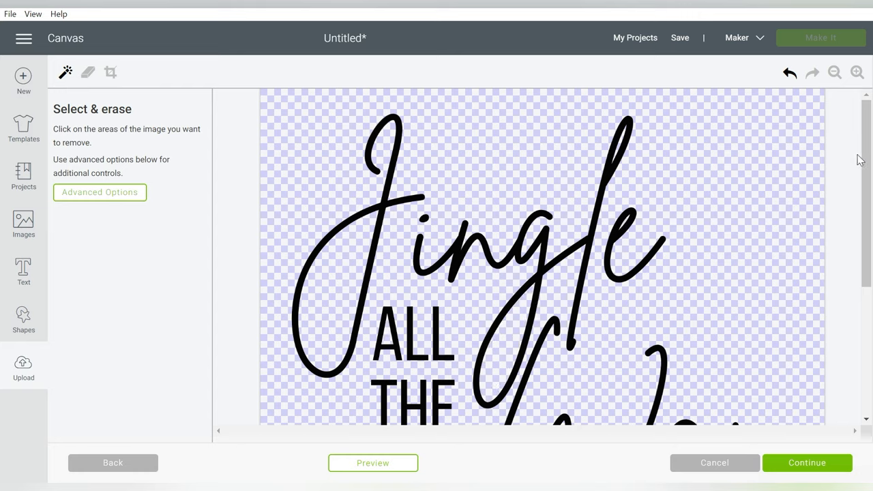
scroll("down", 3)
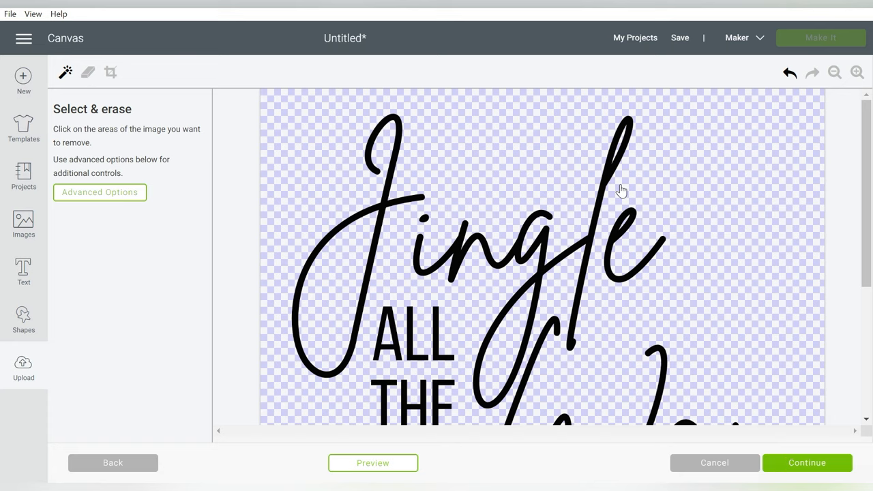
left_click(807, 463)
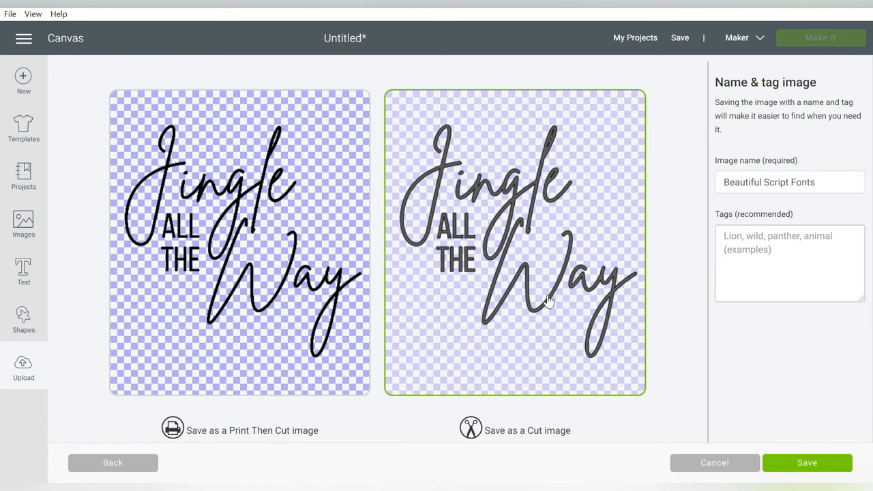
left_click(807, 463)
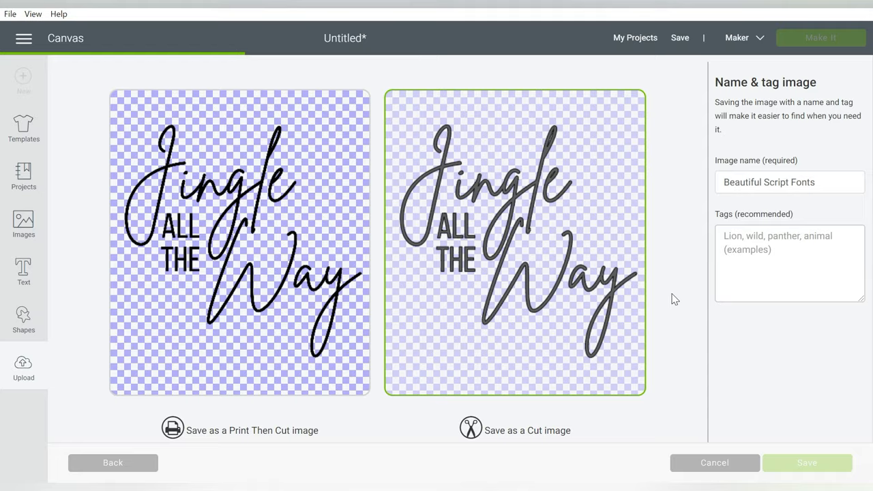
left_click(806, 462)
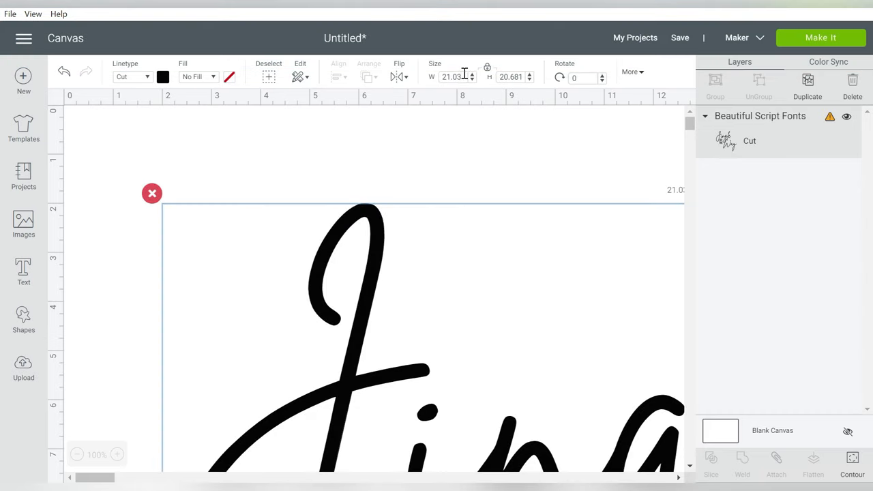
Scale the Jingle All The Way cut image to 4.778 in wide (about 4.7 in tall)
type("12")
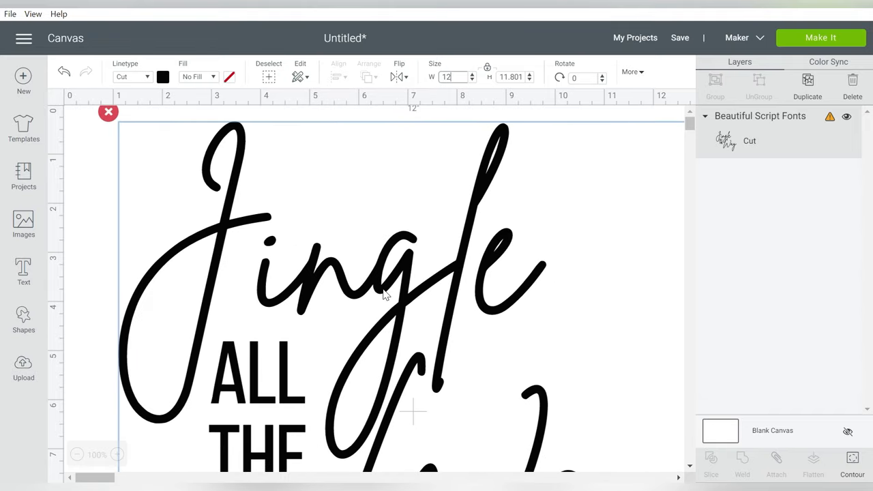
mouse_move(198, 420)
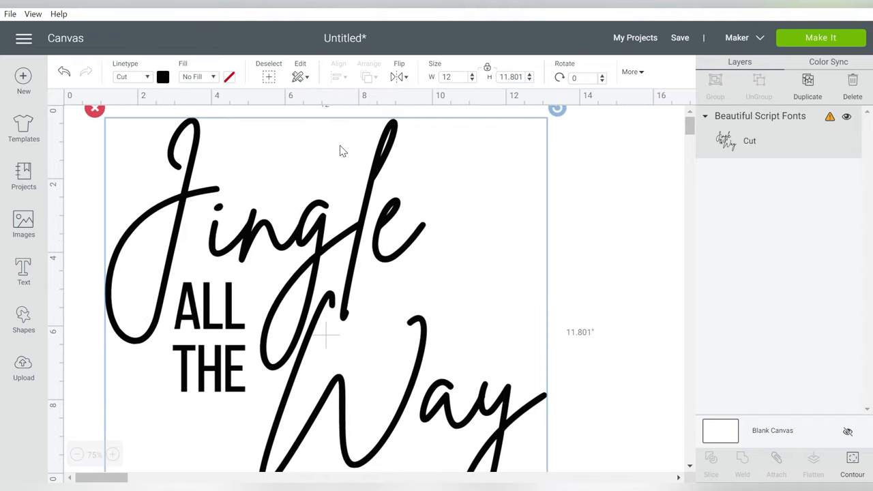
left_click(76, 454)
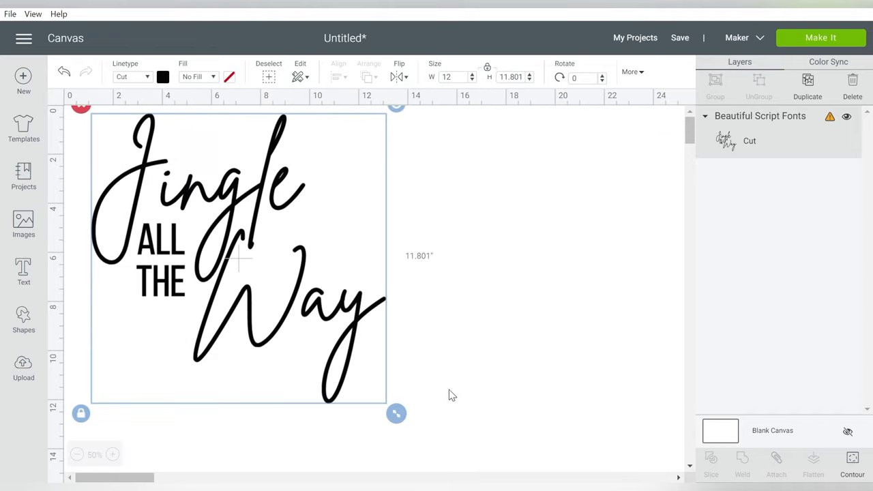
left_click_drag(396, 413, 219, 240)
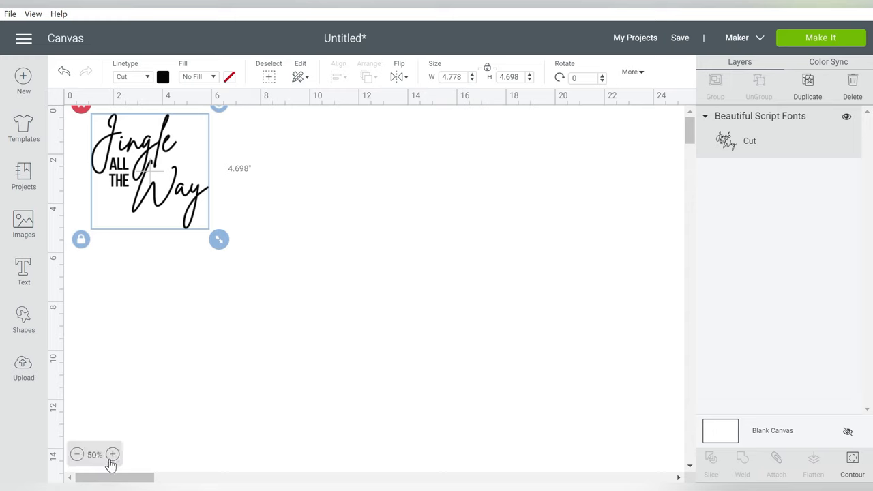
left_click(112, 454)
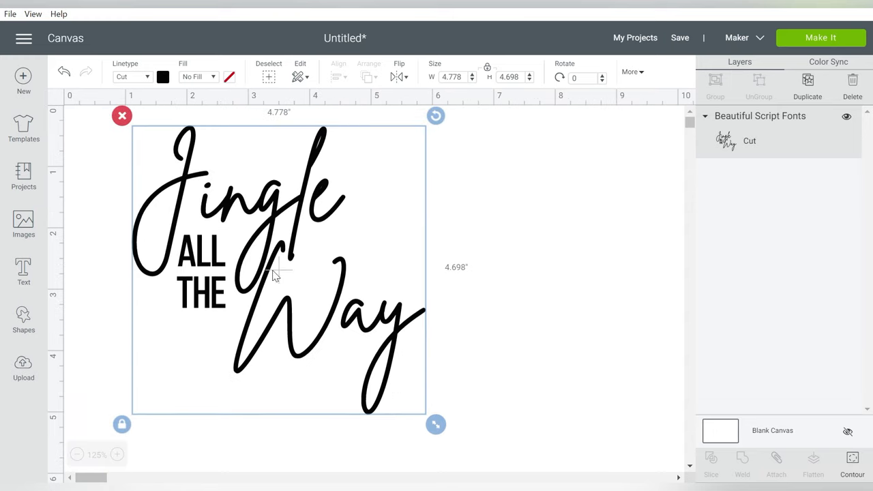
left_click(523, 257)
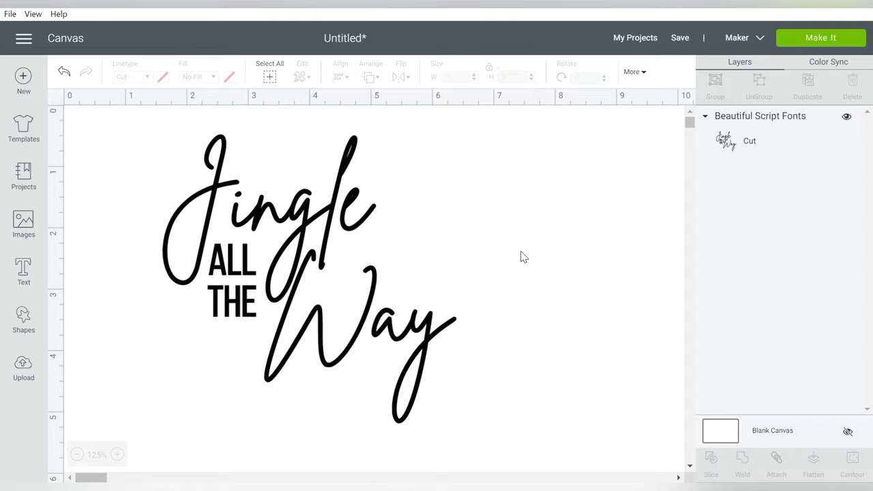
mouse_move(367, 357)
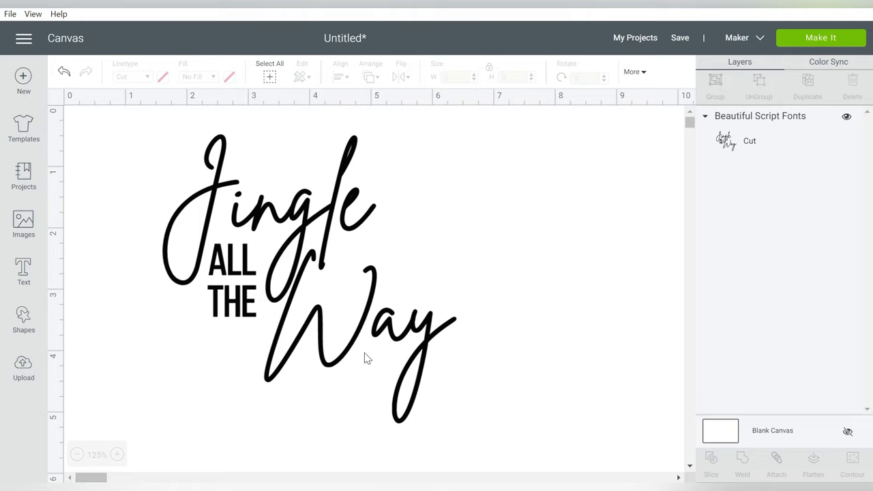
mouse_move(559, 141)
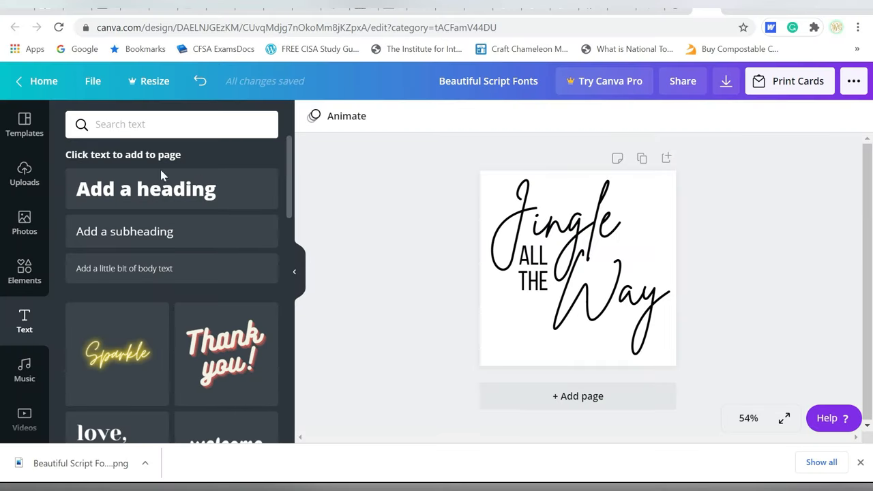
Browse Elements' lines, shapes, stickers, charts and illustrations, then preview stock photos
left_click(24, 272)
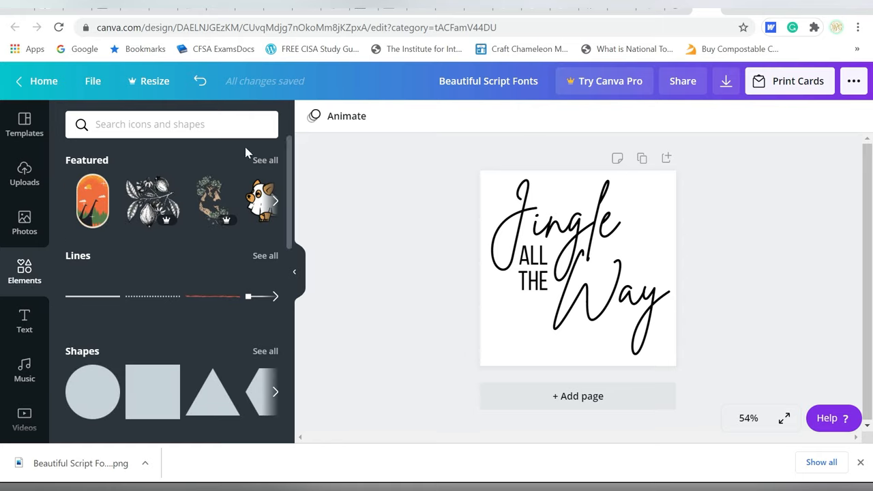
mouse_move(302, 264)
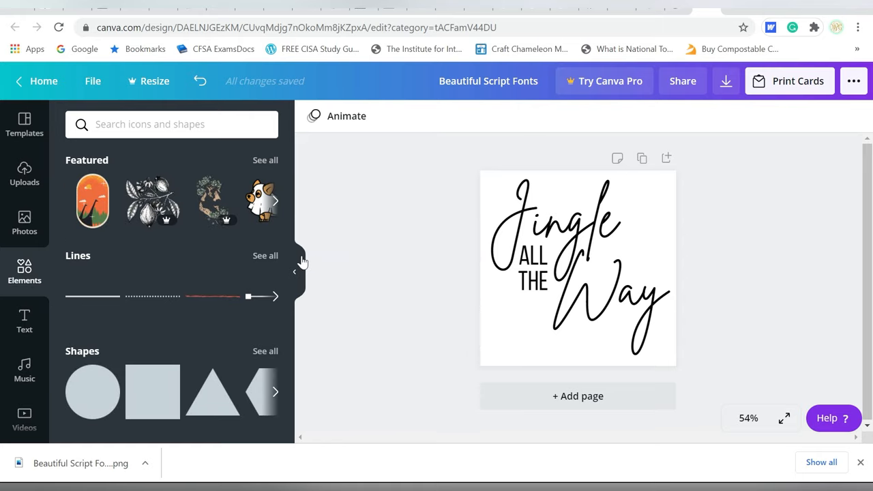
mouse_move(306, 184)
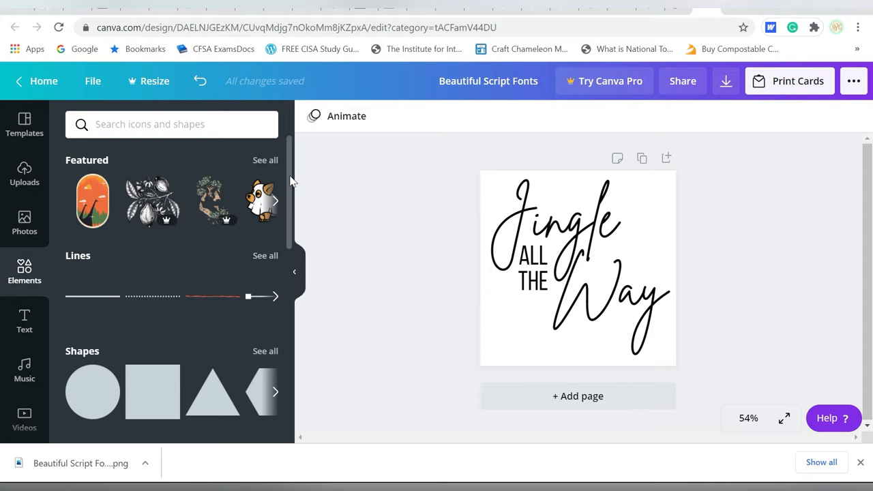
scroll("down", 3)
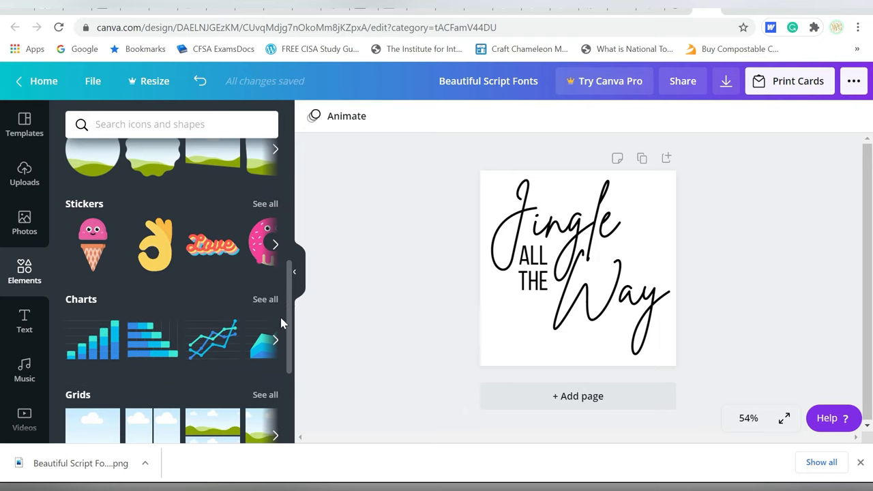
scroll("down", 3)
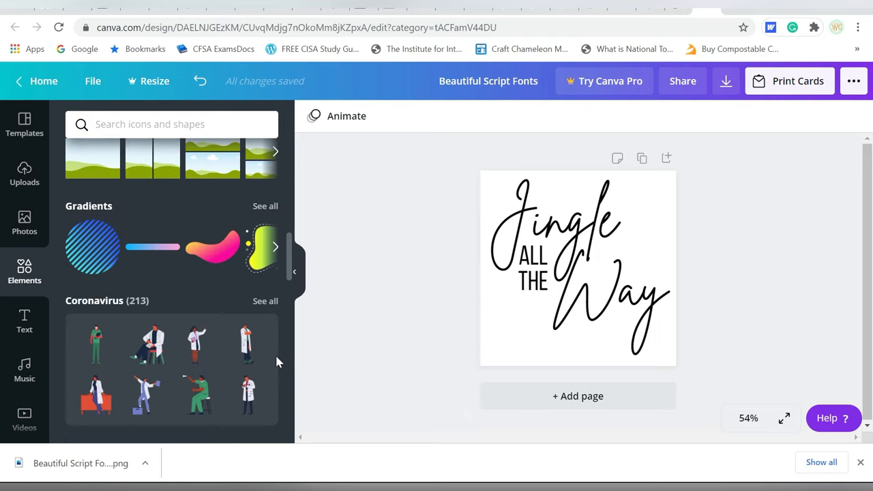
scroll("down", 3)
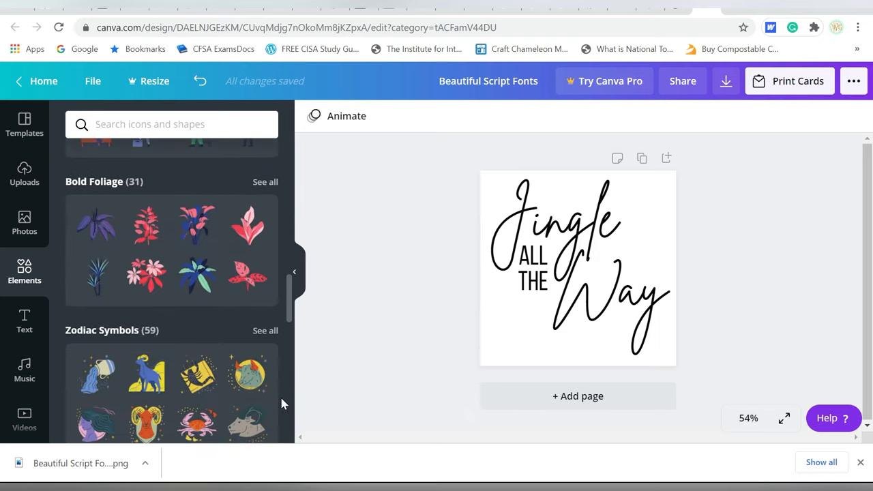
scroll("down", 3)
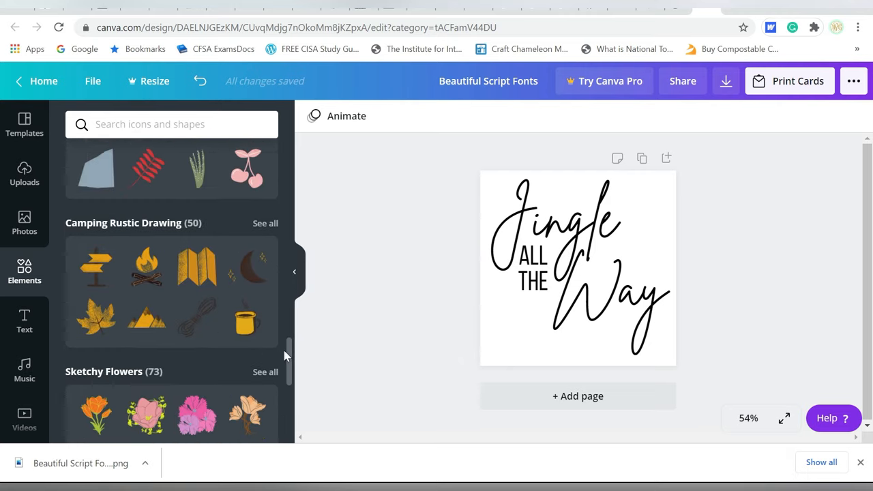
scroll("down", 3)
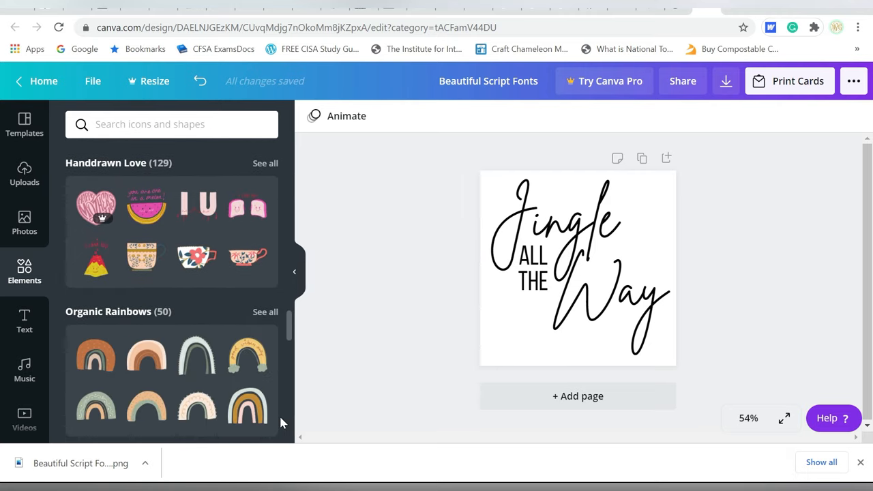
scroll("down", 3)
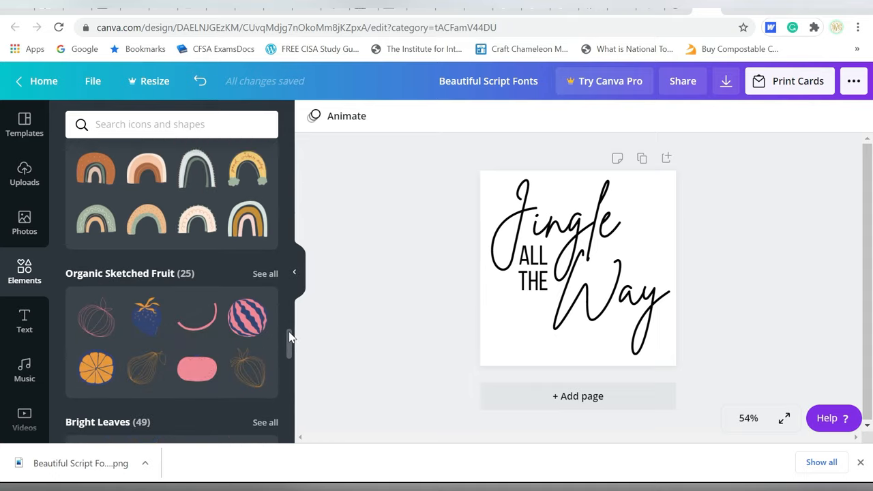
scroll("down", 3)
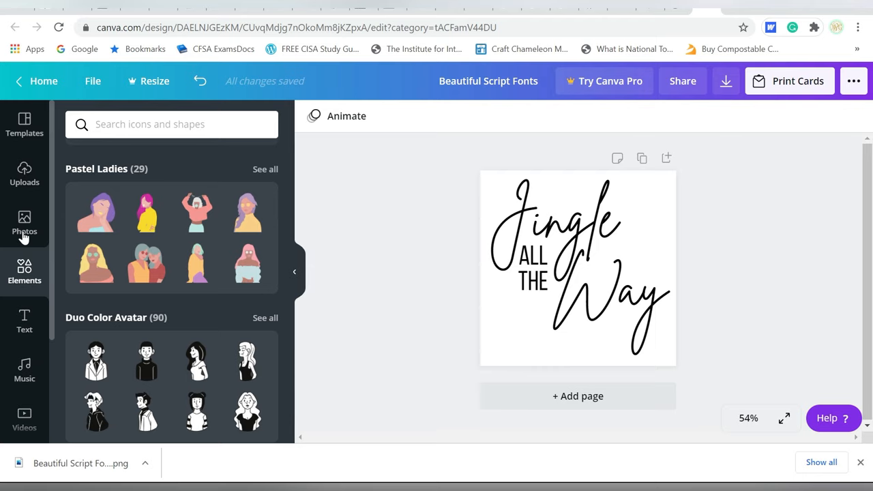
left_click(24, 224)
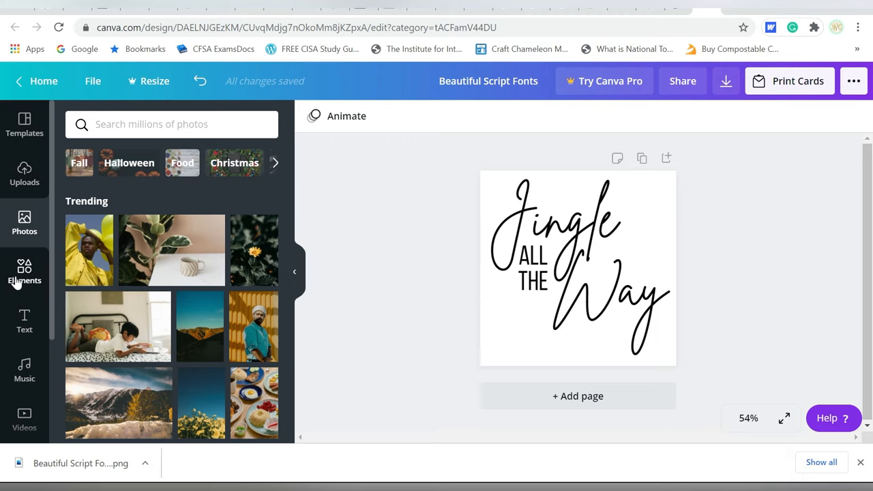
scroll("down", 3)
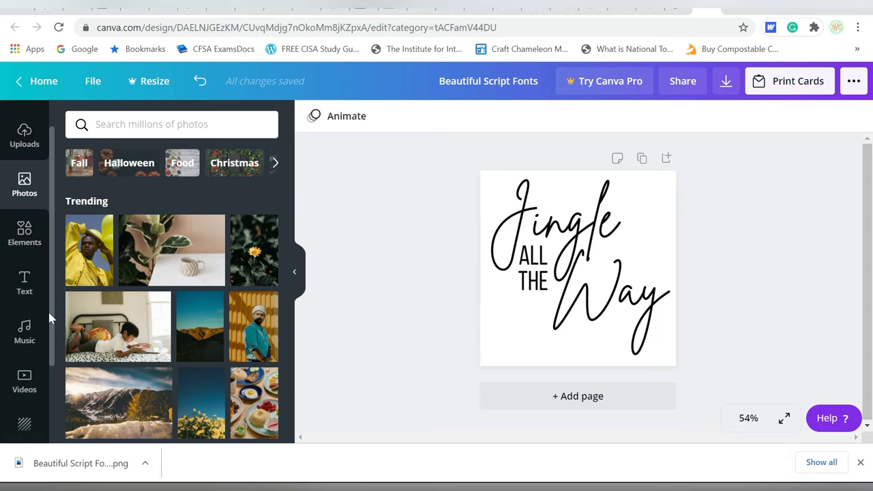
scroll("down", 3)
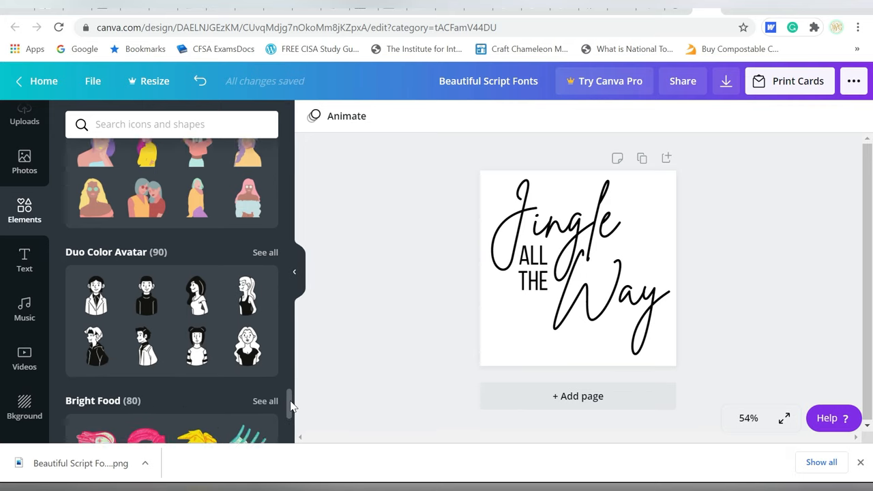
Scroll through travel, summer, leaves, rainbow, simple drawn objects and zodiac element sets
scroll("down", 3)
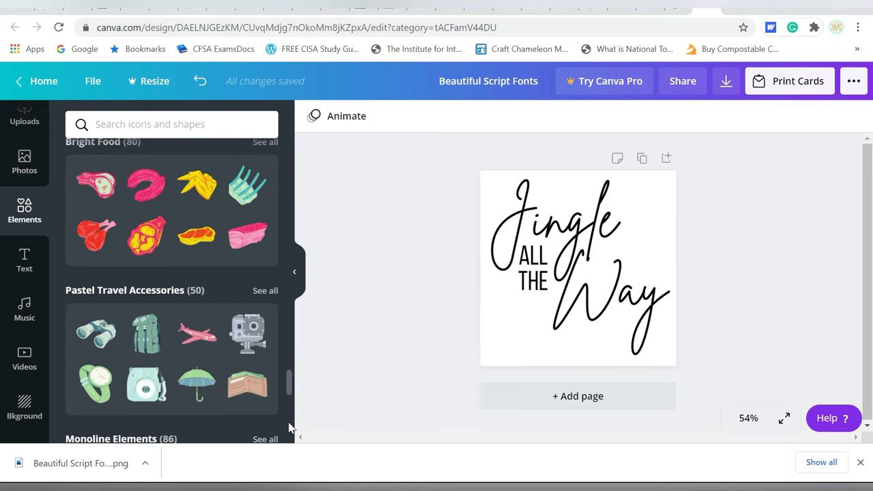
scroll("down", 3)
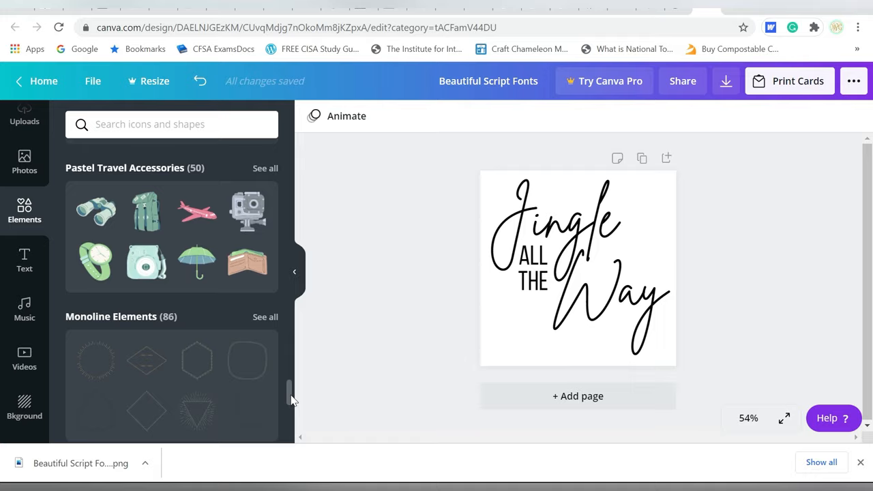
scroll("down", 3)
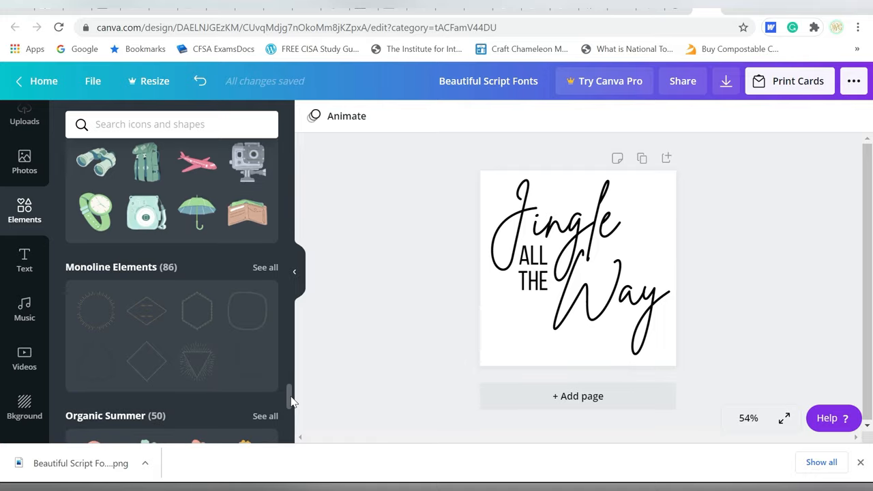
scroll("down", 3)
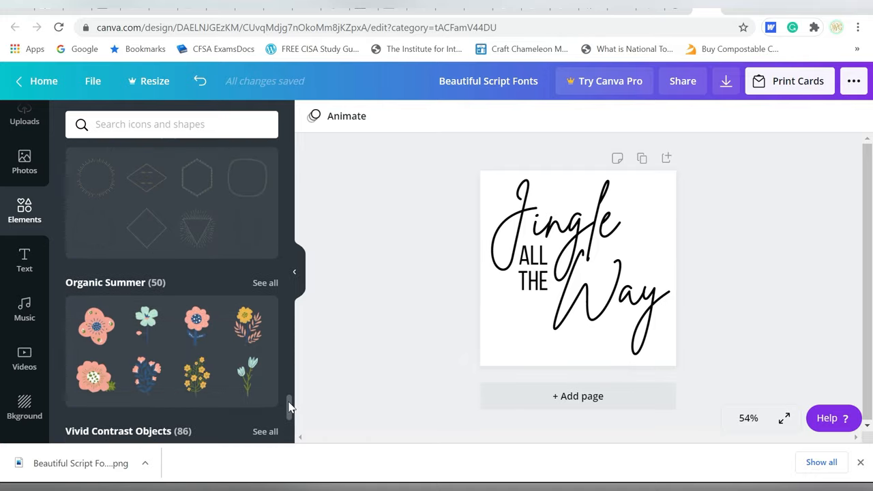
scroll("down", 3)
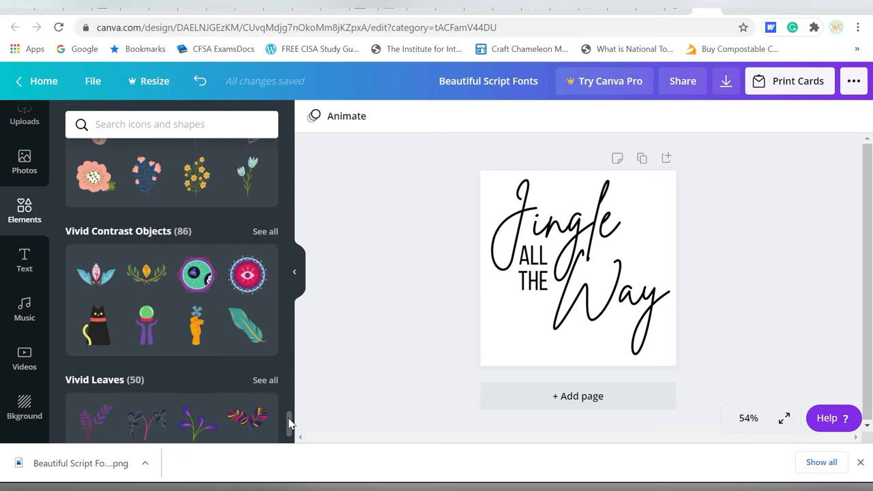
scroll("down", 3)
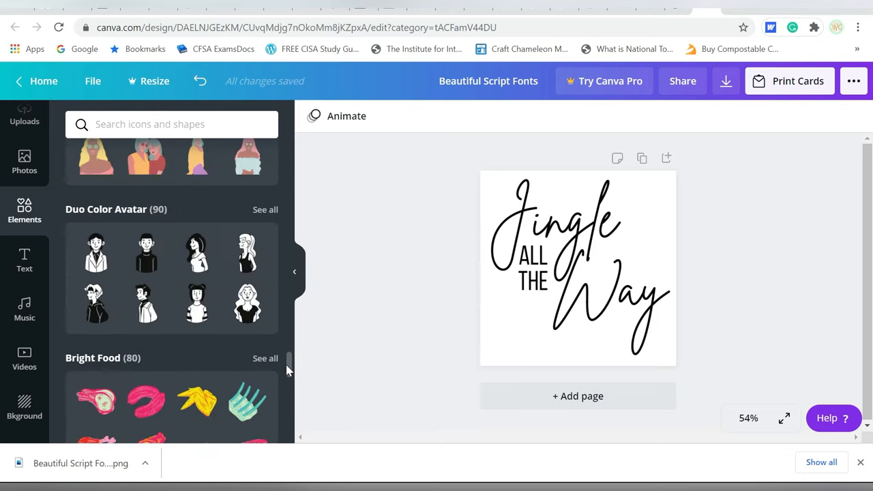
scroll("down", 3)
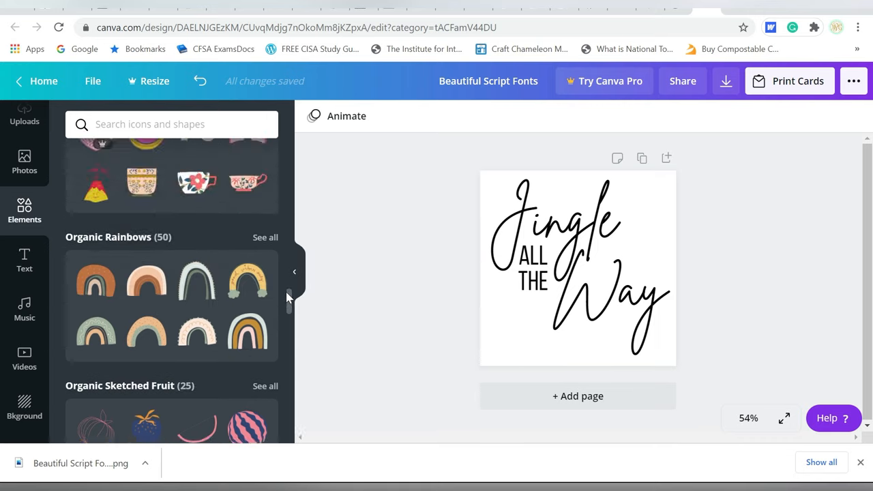
scroll("down", 3)
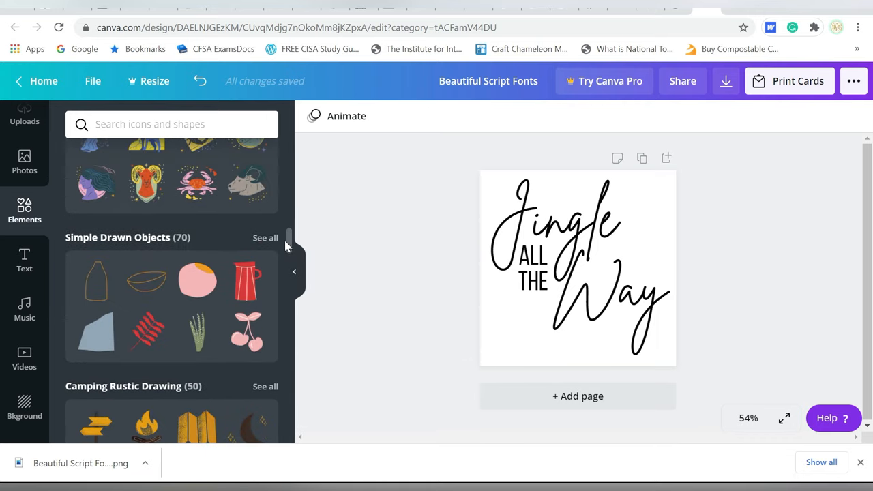
scroll("down", 3)
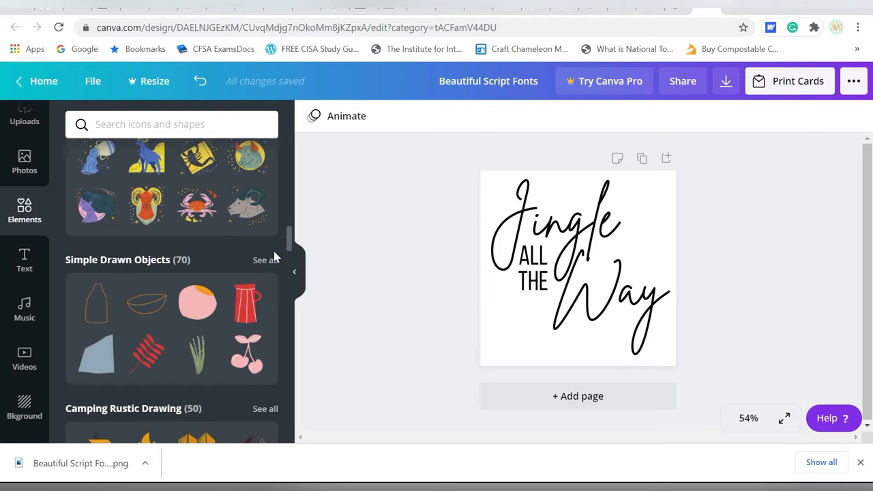
mouse_move(271, 265)
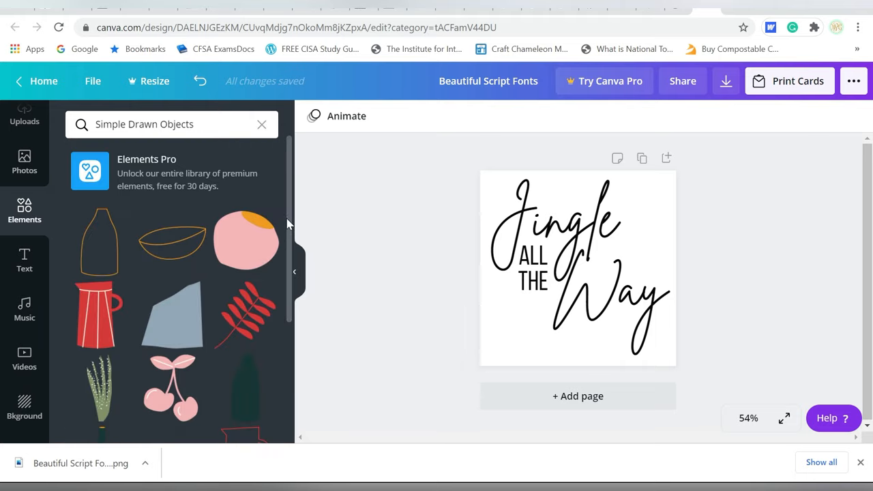
Scroll through the Simple Drawn Objects collection's graphics
scroll("down", 3)
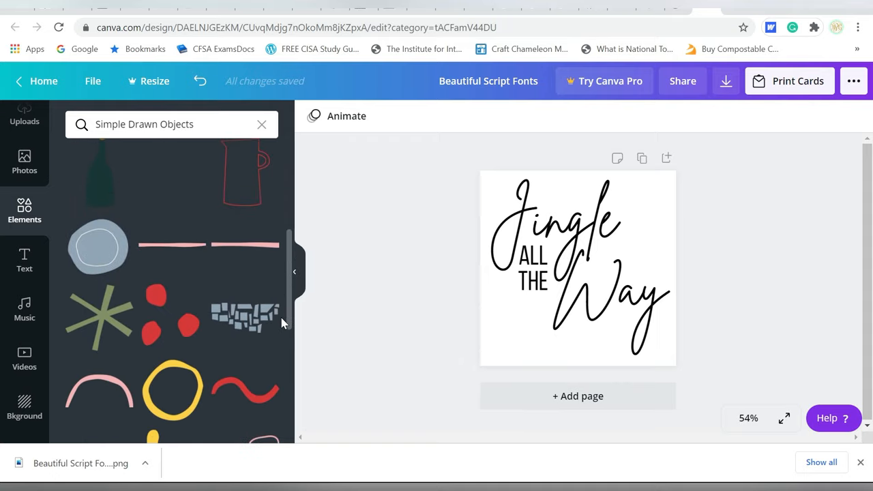
scroll("down", 3)
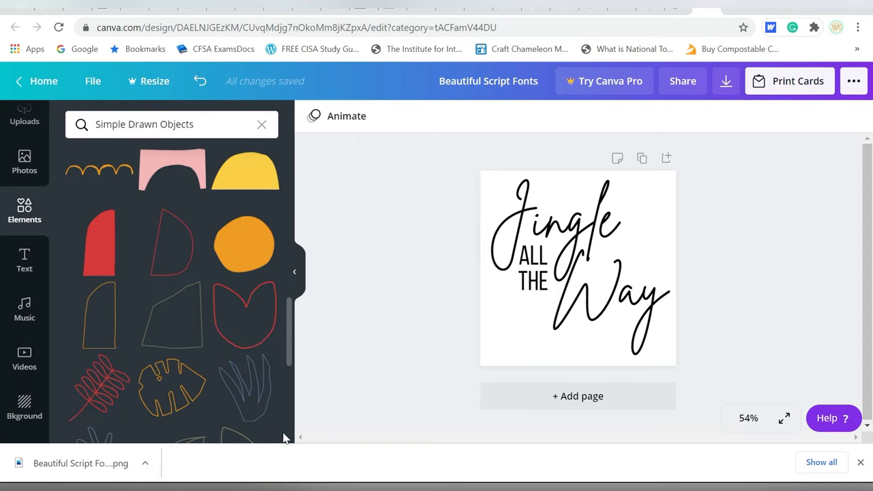
scroll("down", 3)
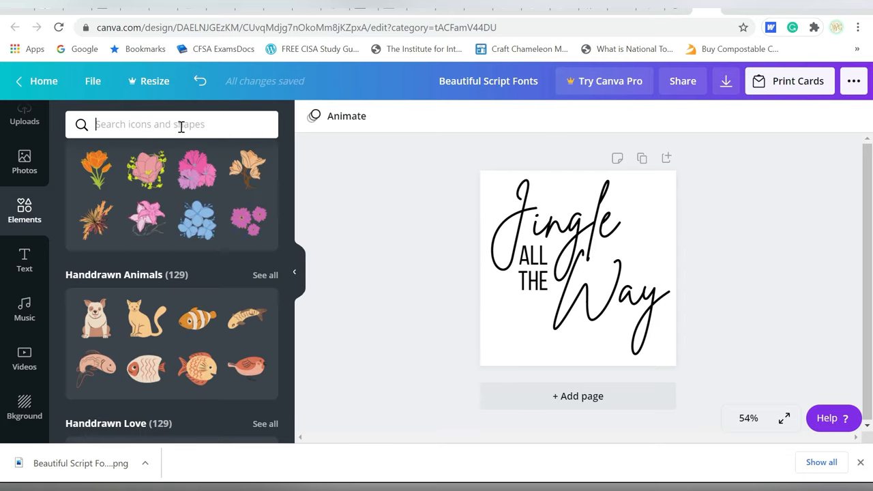
Search elements for 'JINGLE' and scroll down to the phone and ringing-bell icons
type("JINGLE")
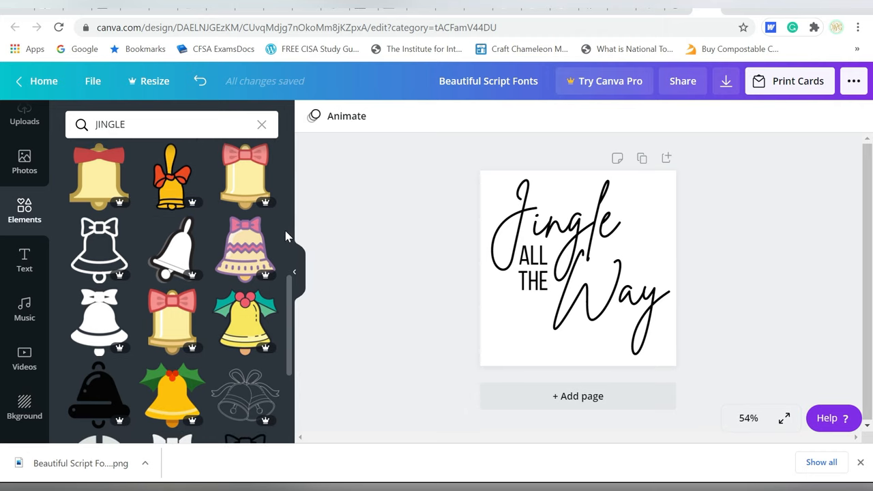
scroll("down", 3)
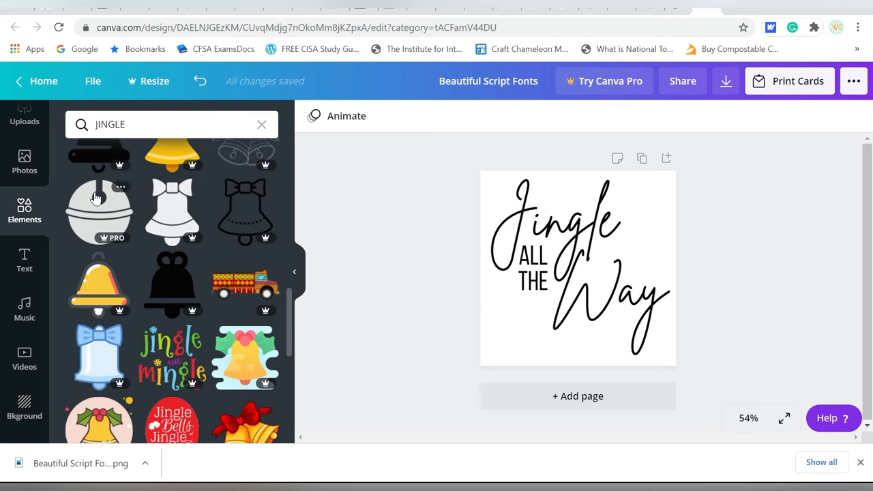
scroll("down", 3)
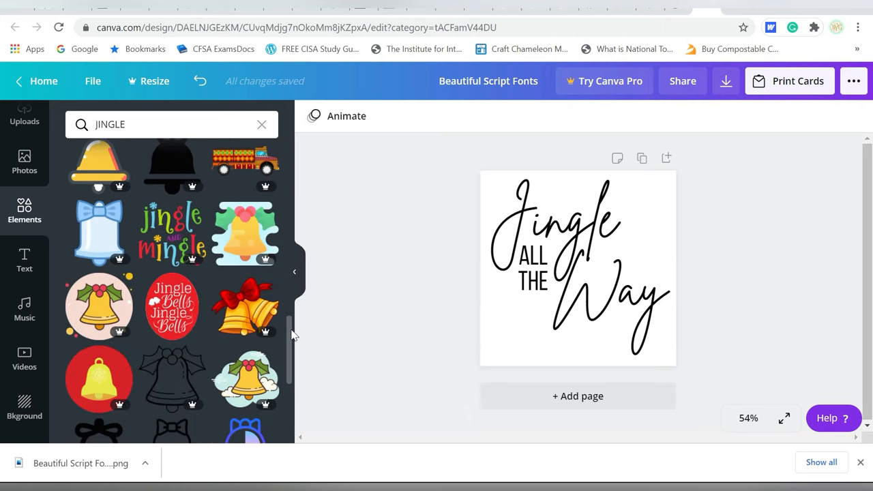
scroll("down", 3)
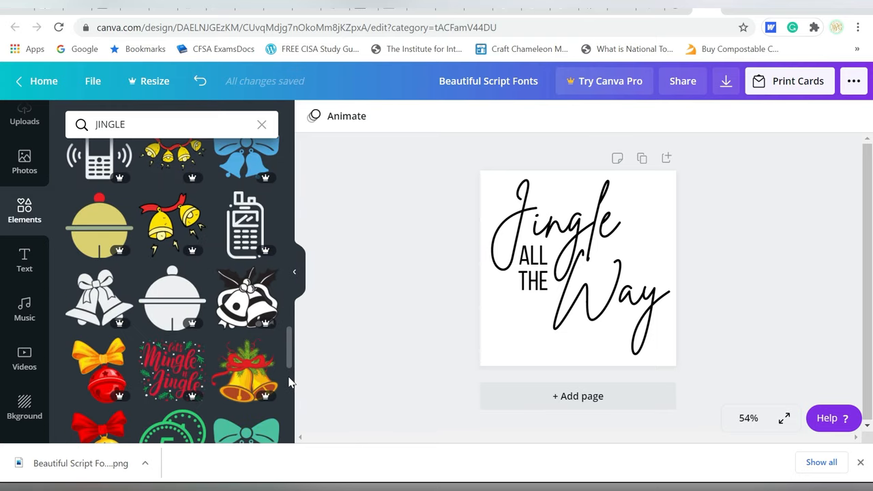
scroll("down", 3)
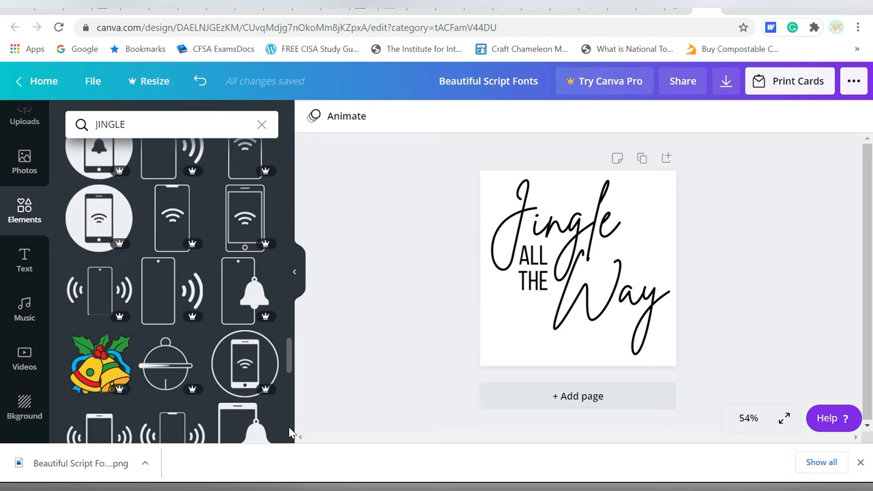
left_click(603, 80)
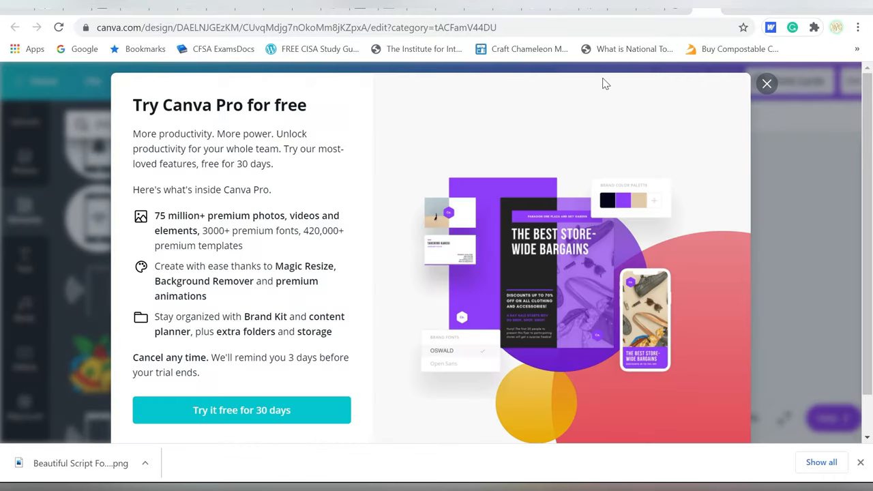
mouse_move(266, 298)
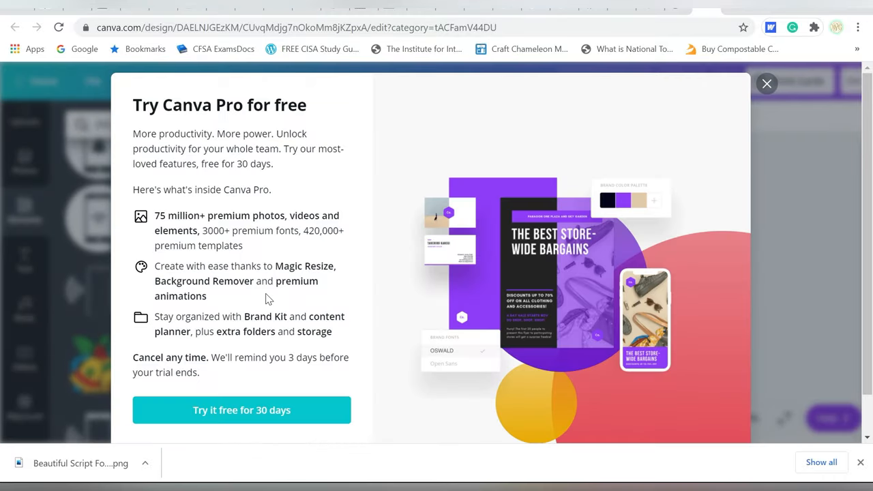
mouse_move(696, 376)
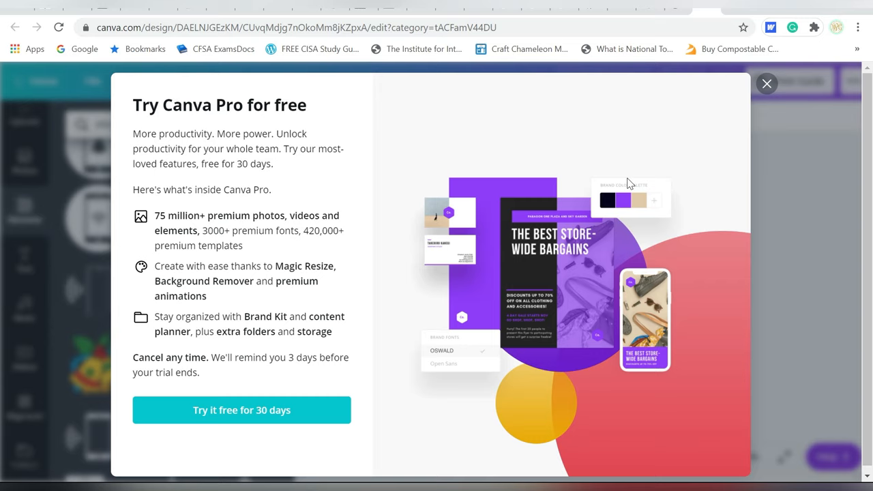
left_click(766, 83)
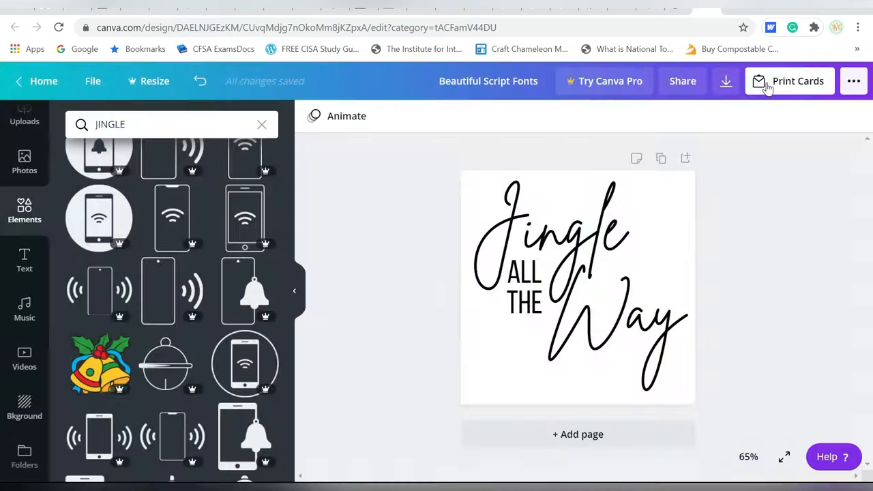
mouse_move(375, 65)
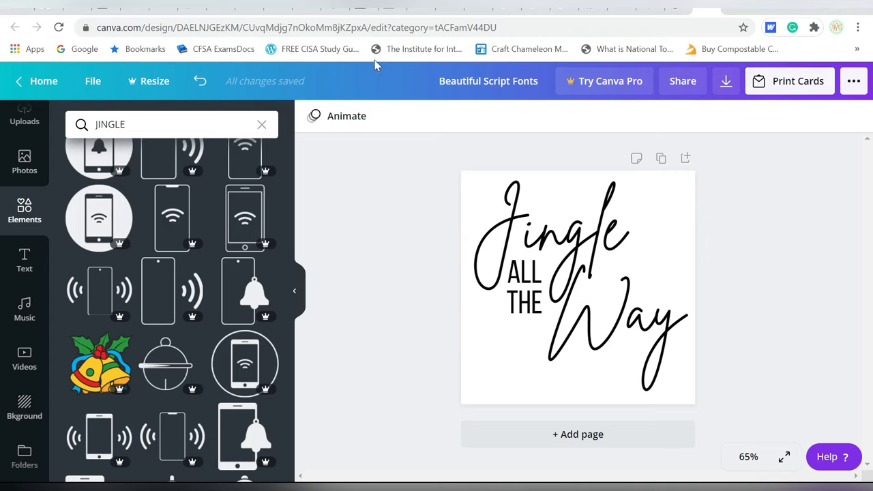
mouse_move(457, 228)
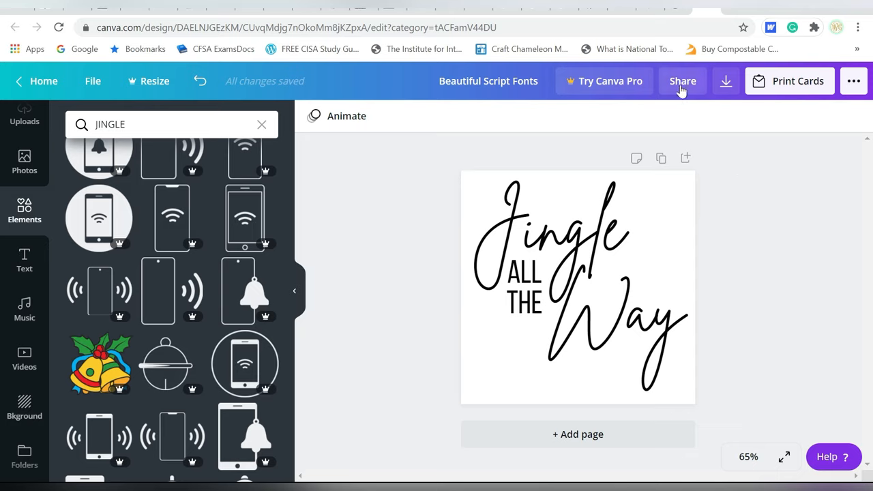
Show the Share panel for the Jingle All The Way design
left_click(682, 81)
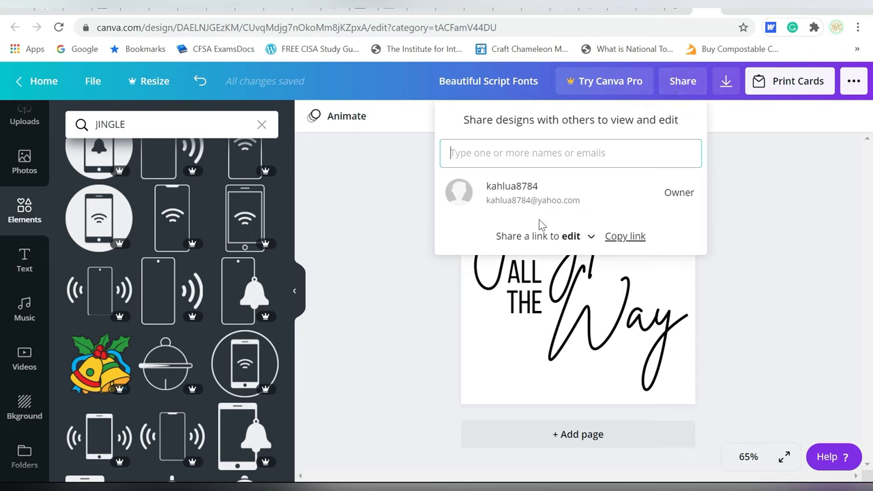
mouse_move(578, 239)
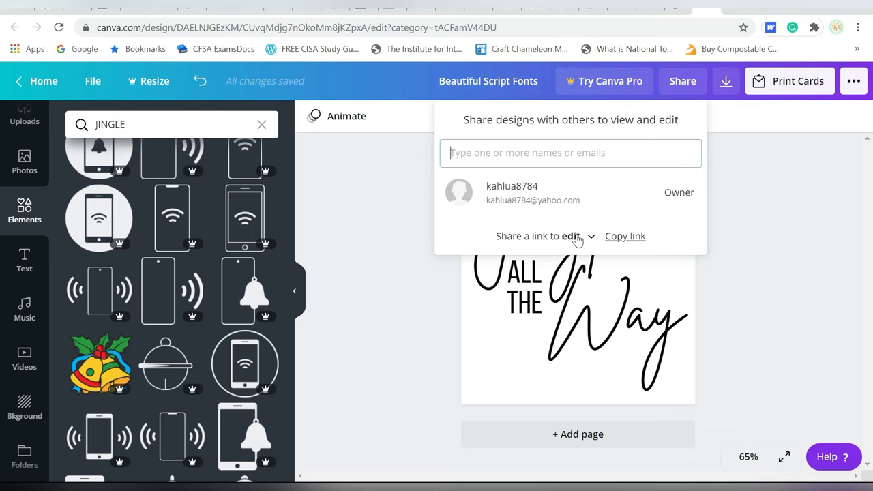
mouse_move(583, 240)
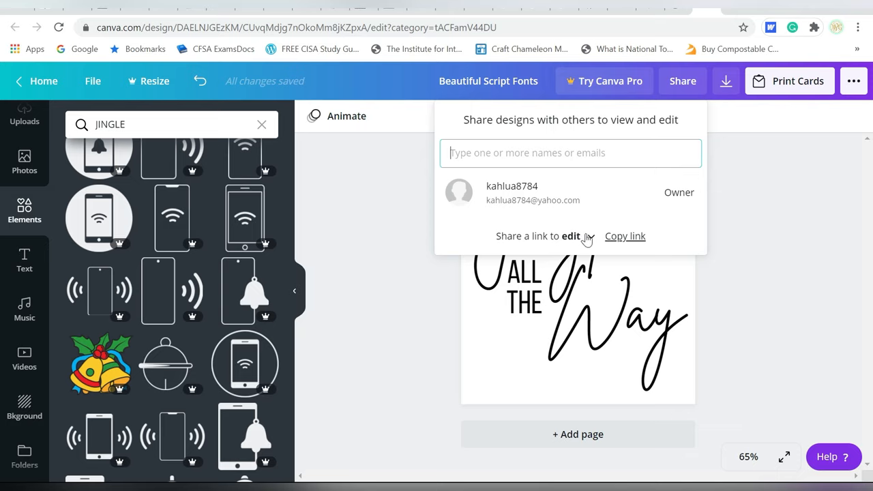
mouse_move(570, 152)
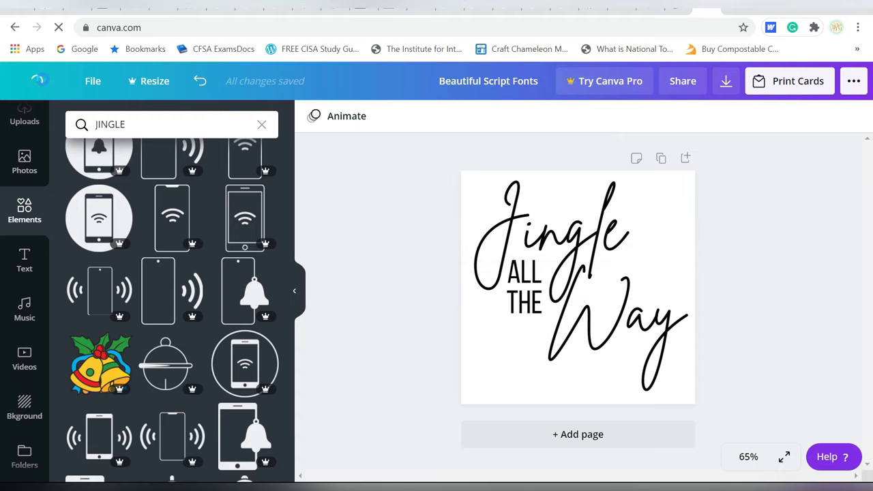
Start the 30-day Canva Pro free trial and pick the $12.95 monthly plan
left_click(603, 81)
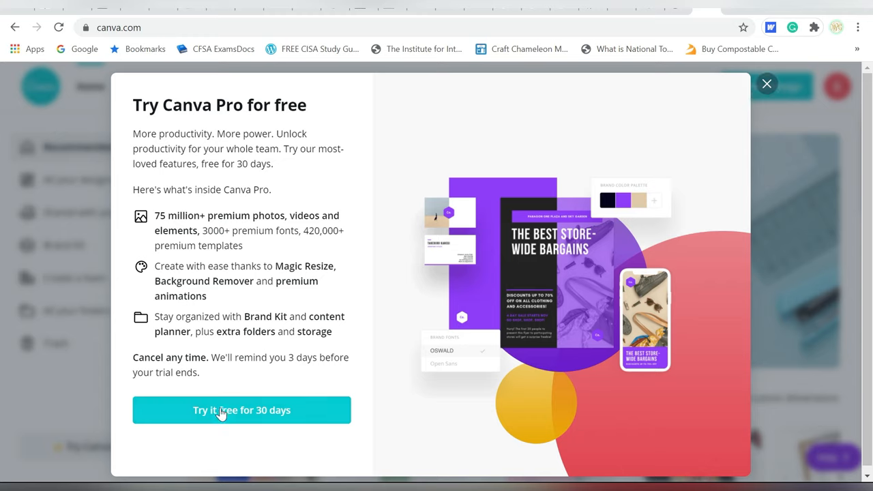
left_click(241, 410)
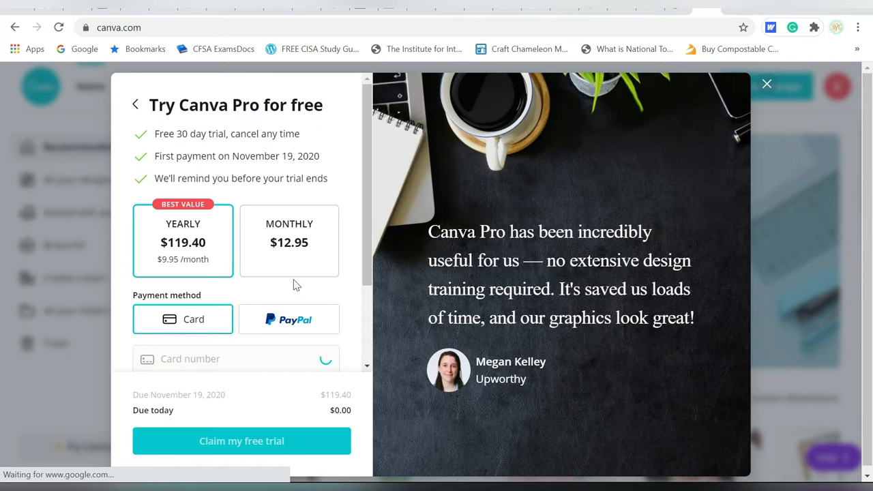
left_click(289, 240)
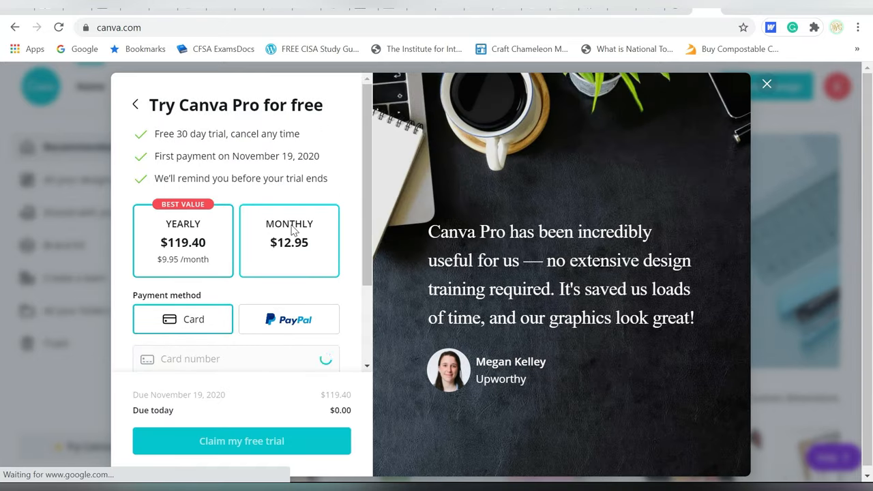